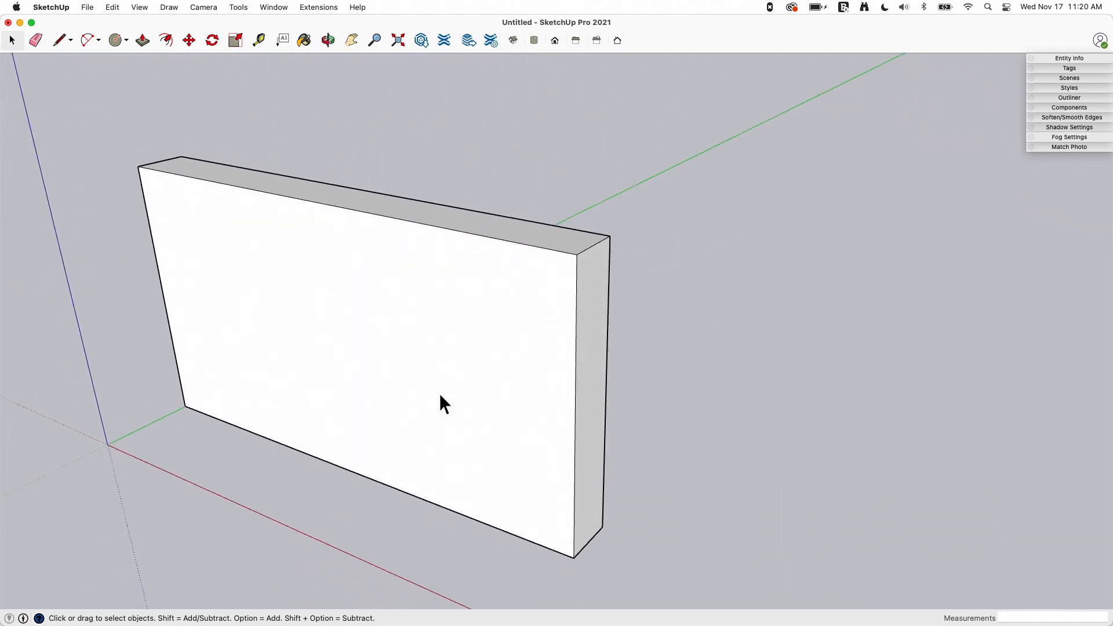
mouse_move(314, 277)
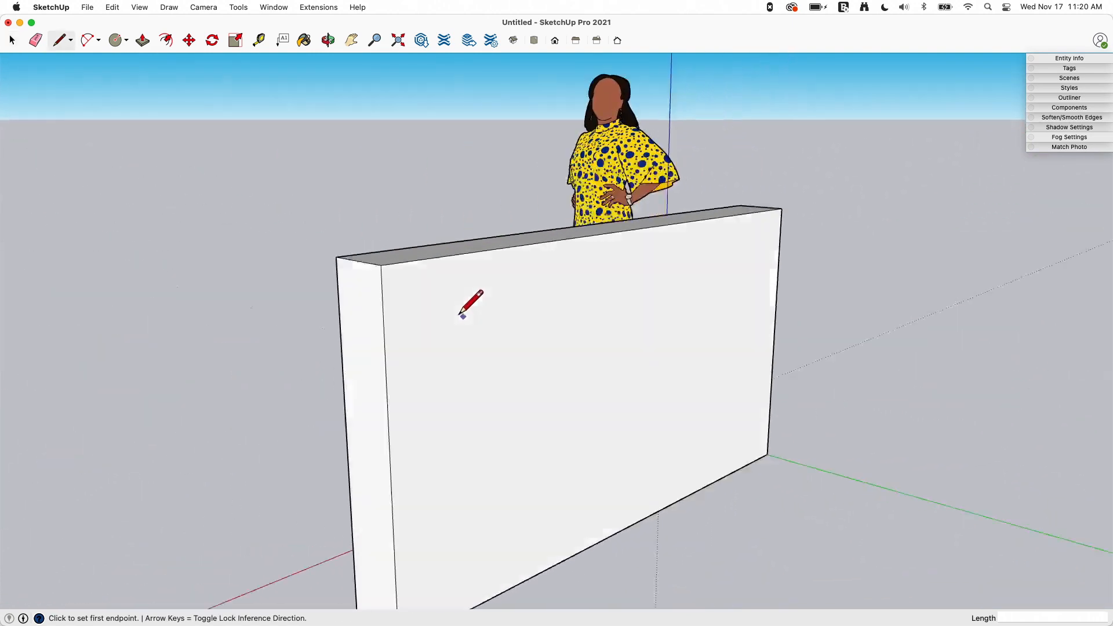
Step: Draw a short line down from the wall's top edge and place an arc endpoint beside it
left_click(469, 307)
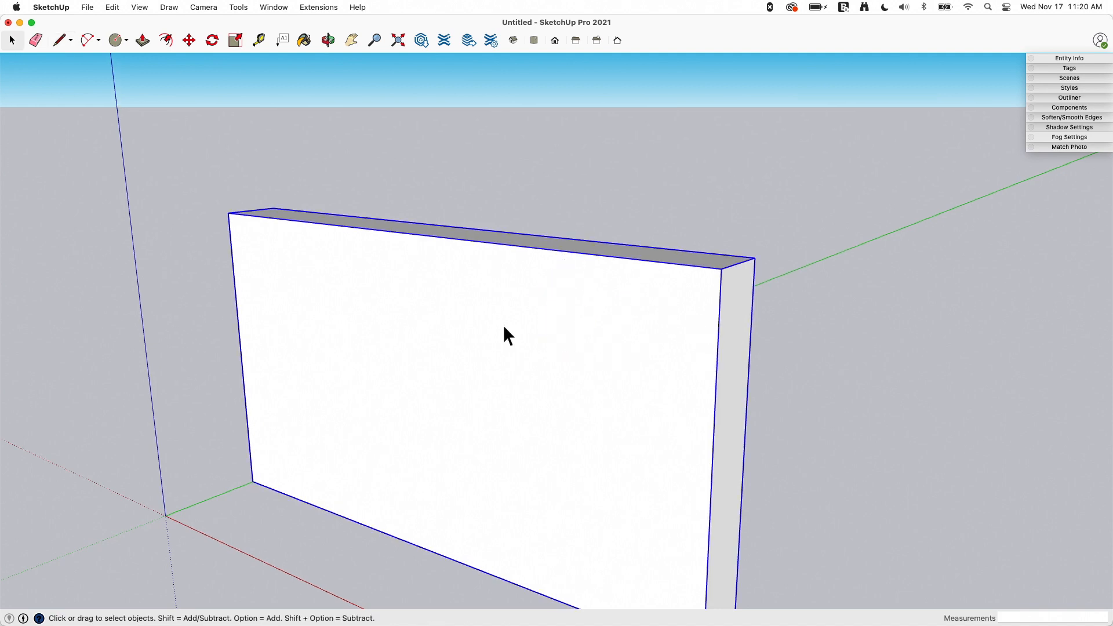
left_click(60, 40)
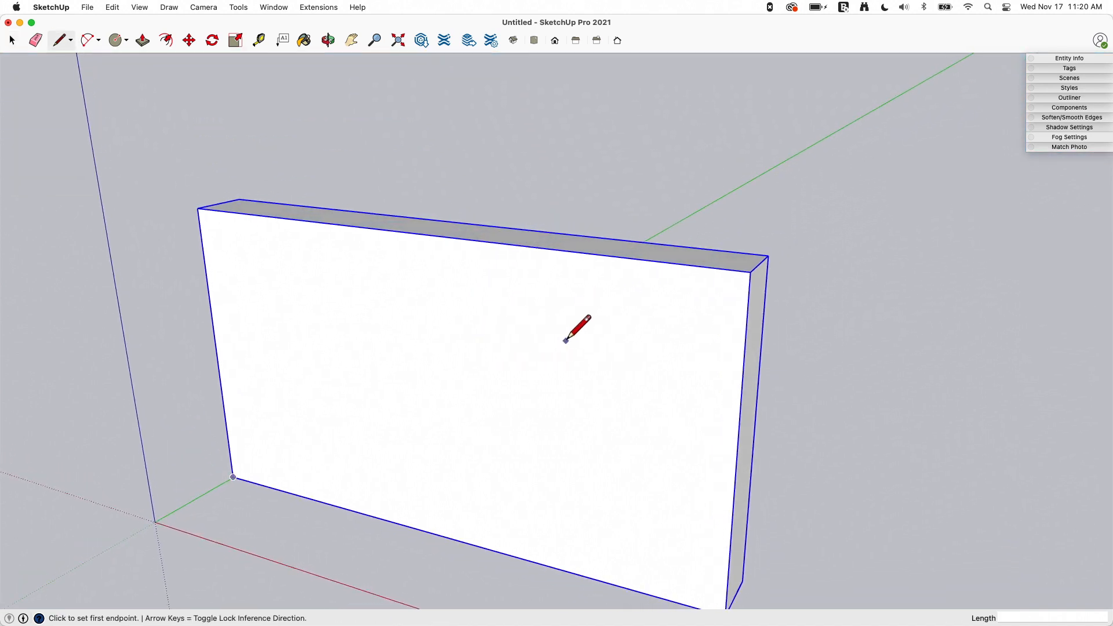
left_click(581, 252)
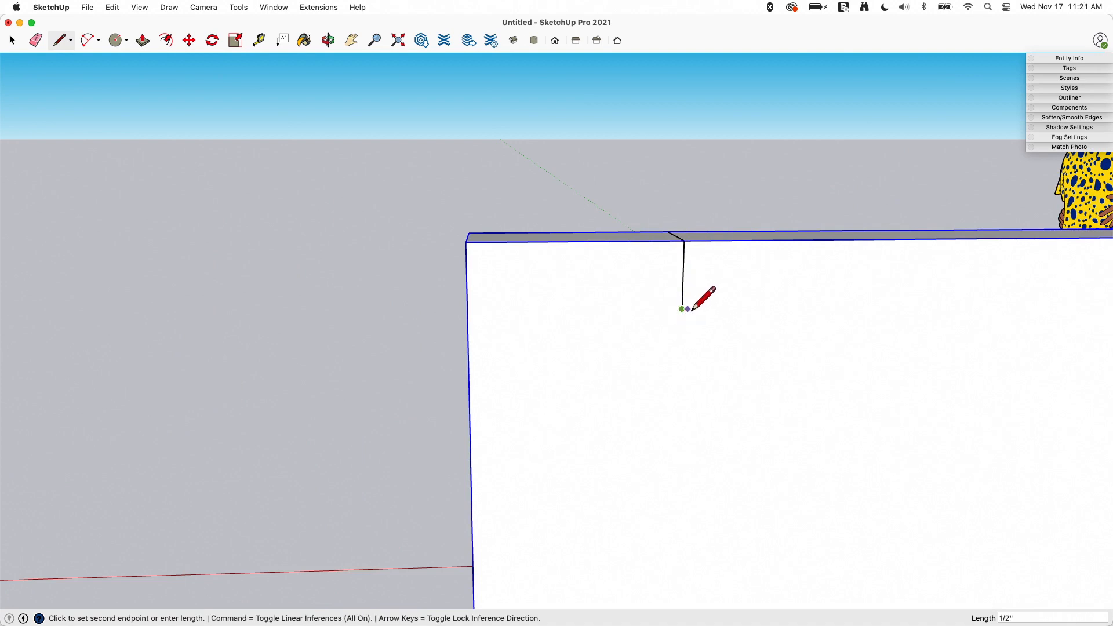
mouse_move(803, 273)
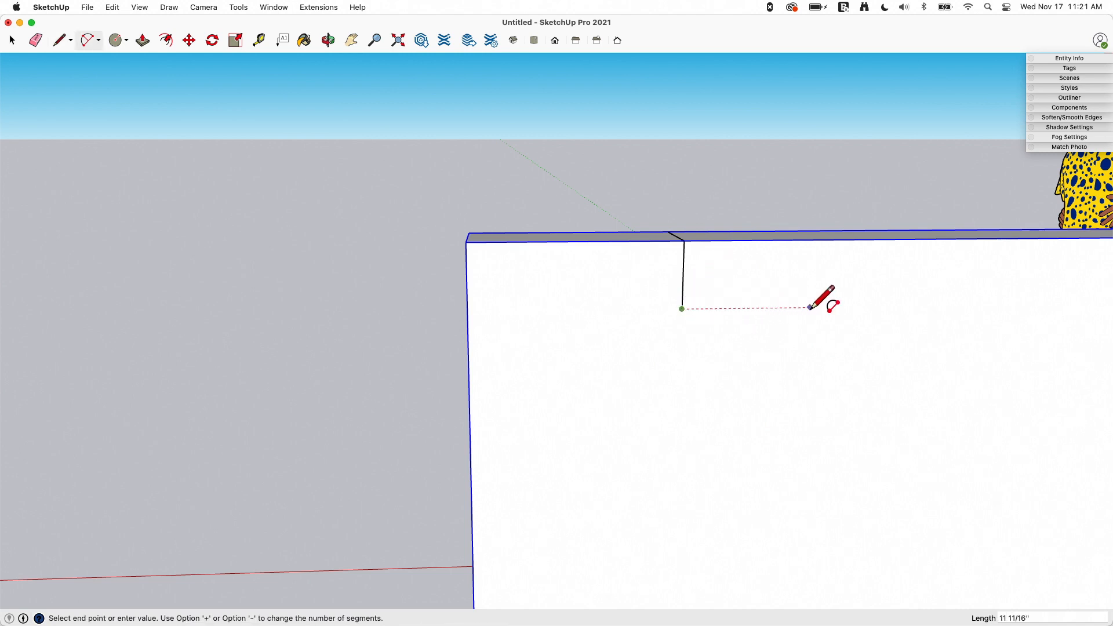
left_click(823, 306)
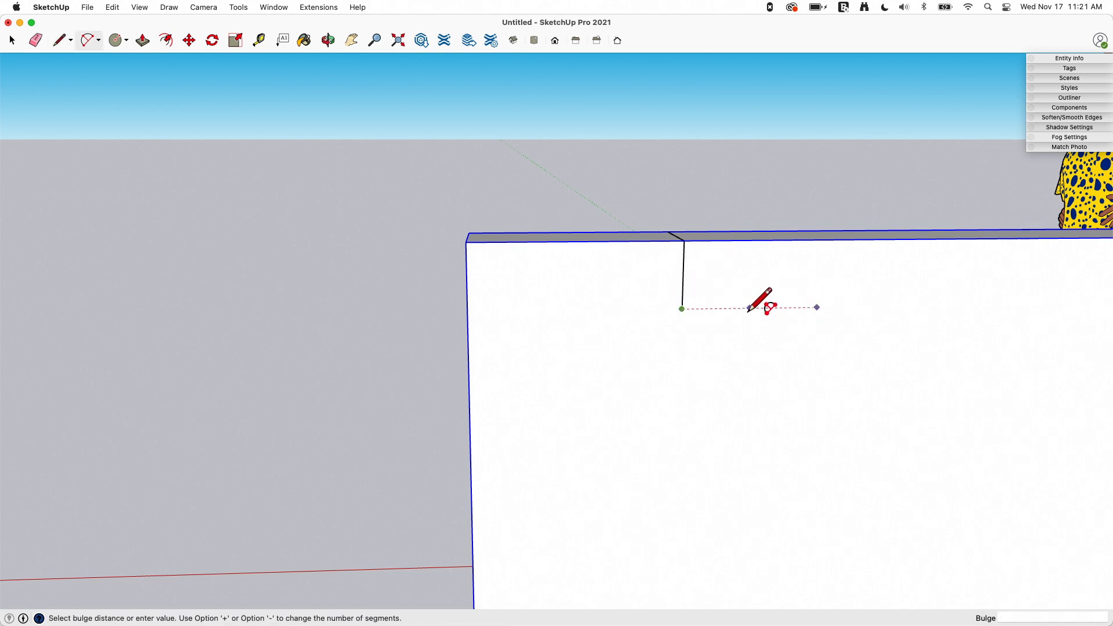
mouse_move(781, 294)
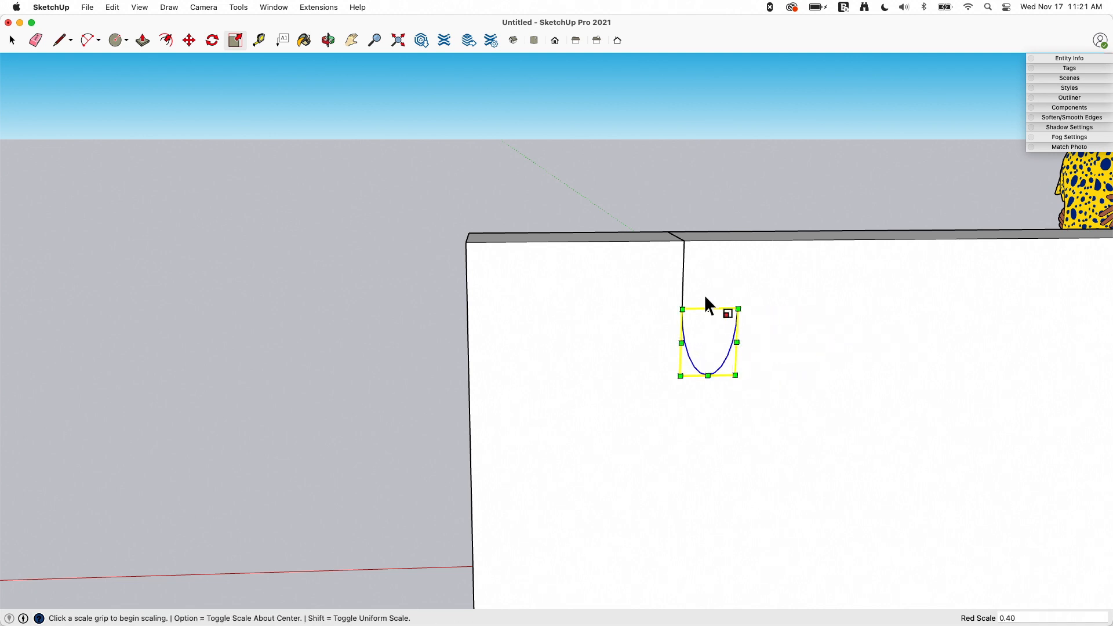
mouse_move(687, 265)
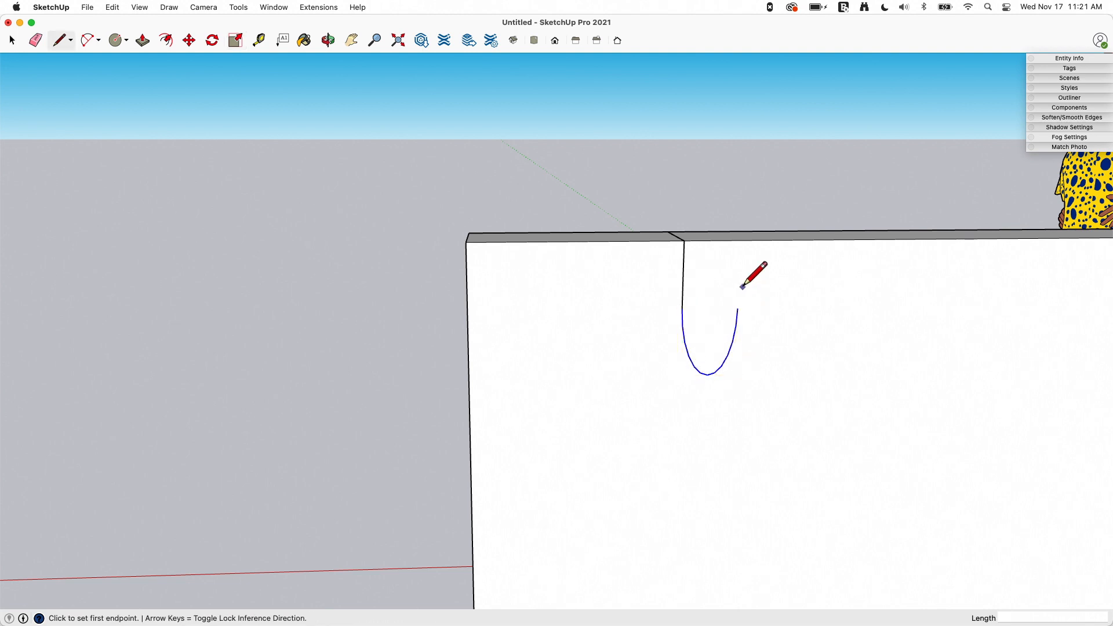
Step: Bend the arc into a half circle so the cable path forms a deep U
left_click(739, 244)
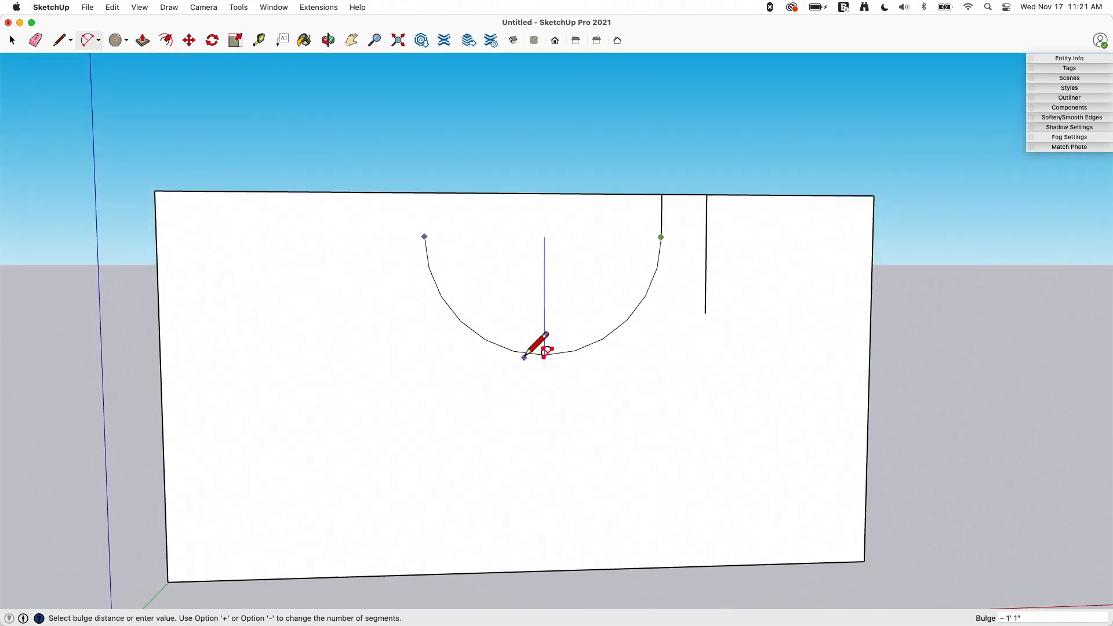
mouse_move(542, 354)
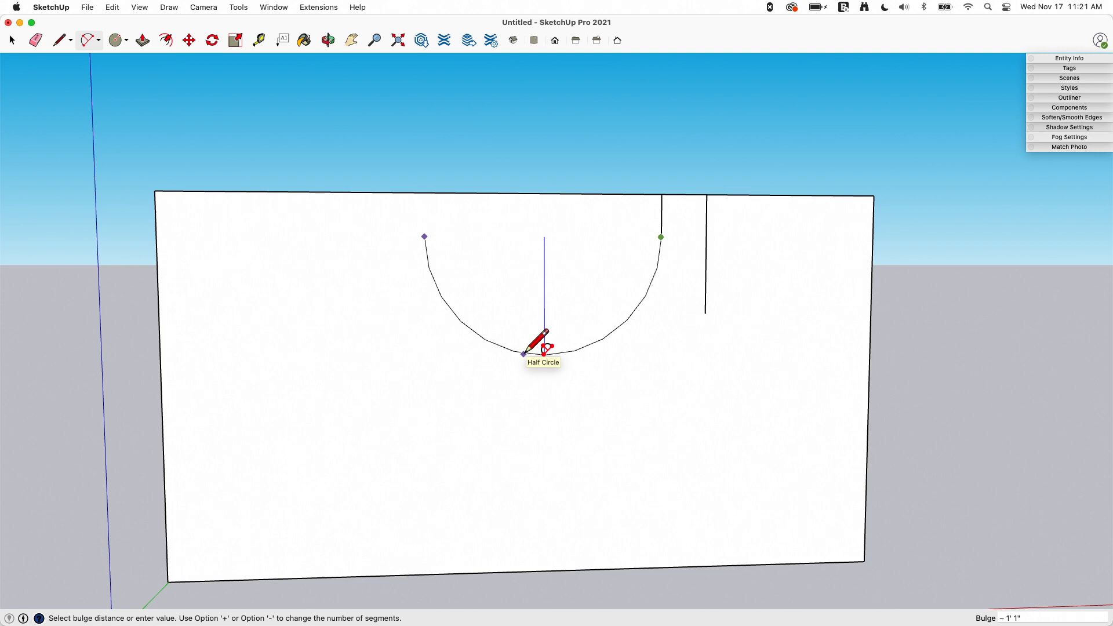
left_click(522, 354)
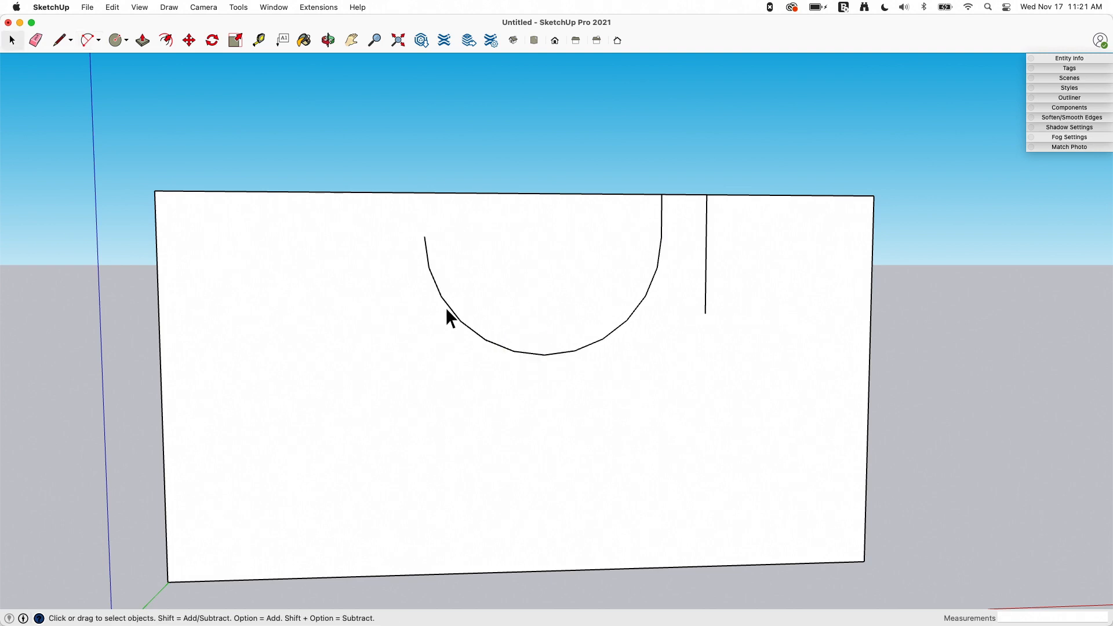
left_click(89, 40)
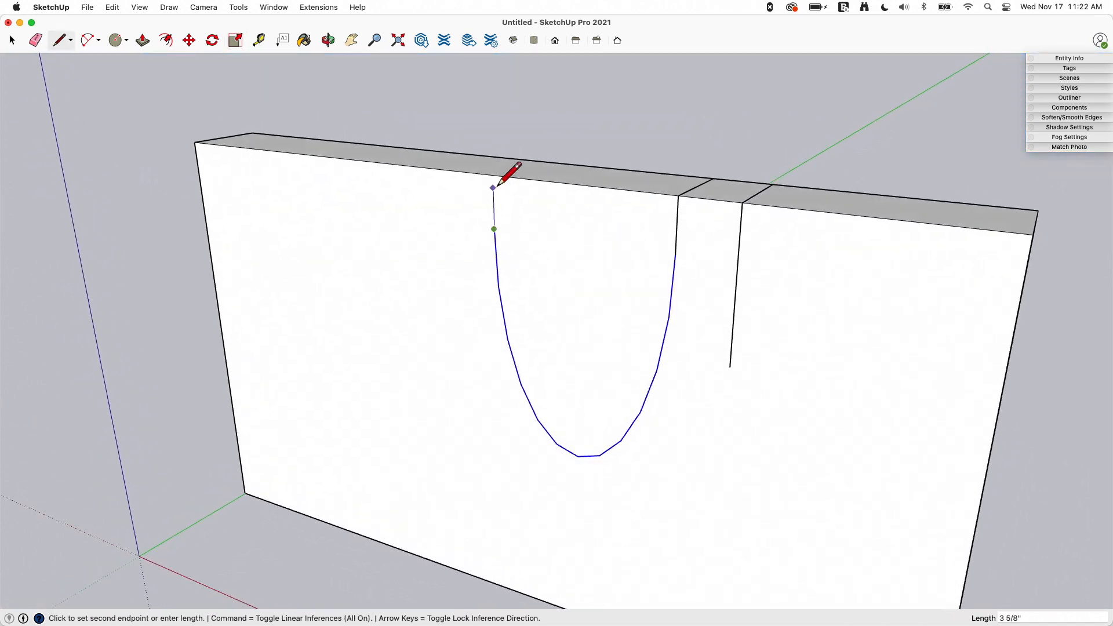
mouse_move(494, 176)
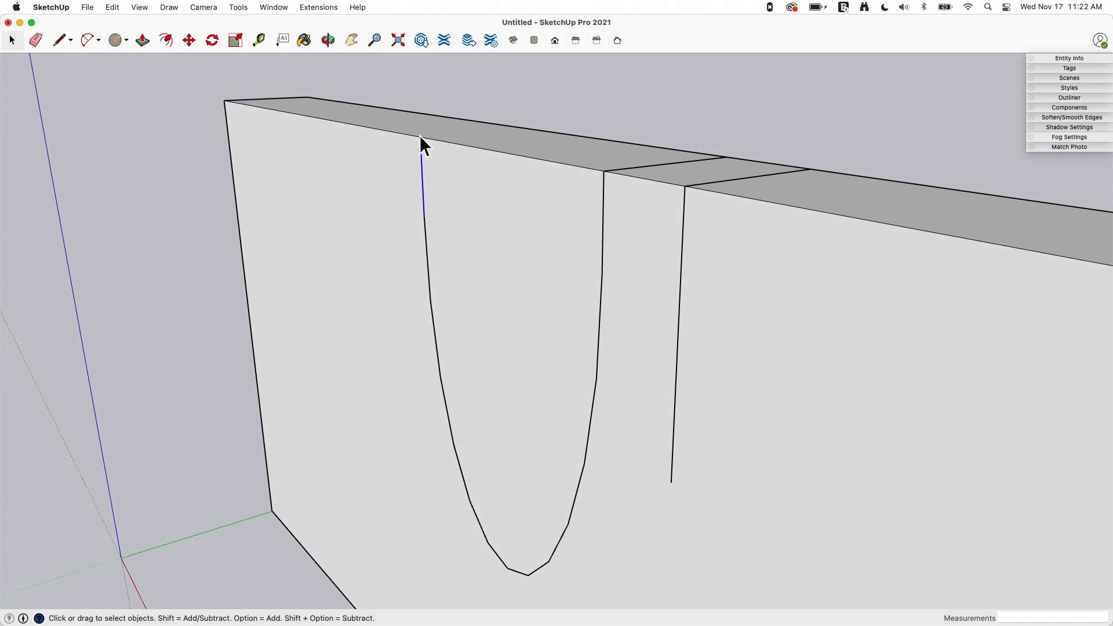
Step: Draw a line from the U's left end across the wall's top face
left_click(61, 40)
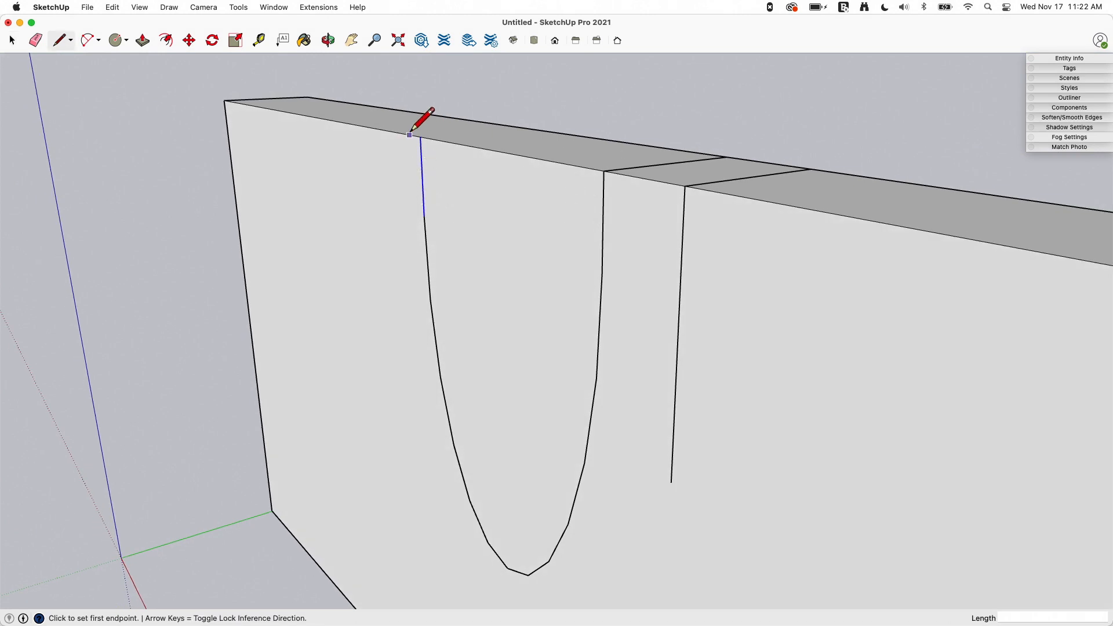
left_click(410, 134)
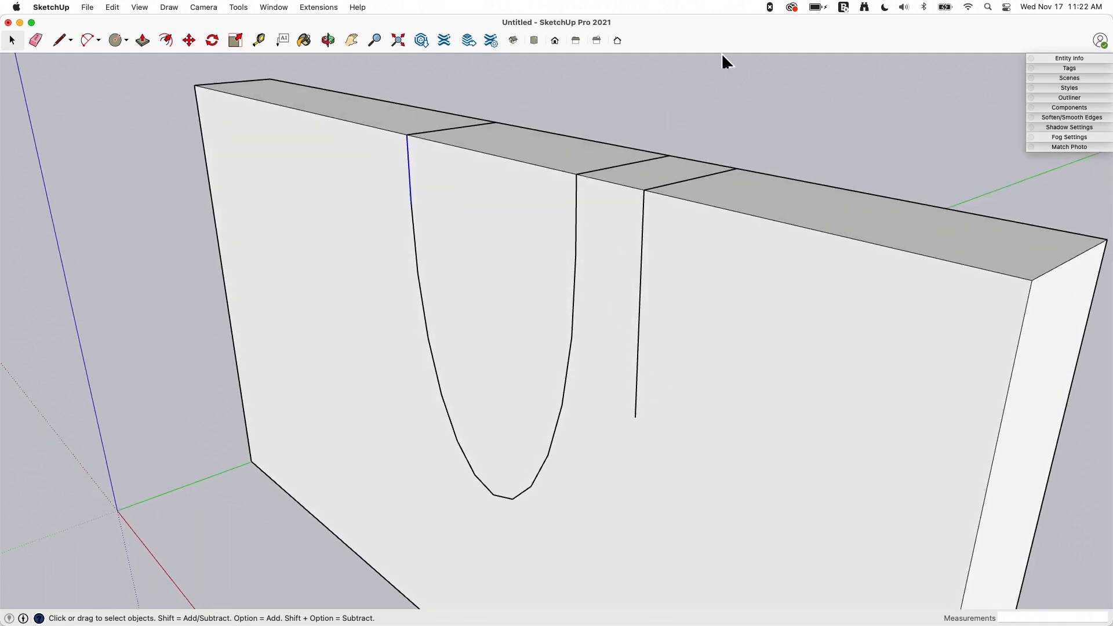
mouse_move(483, 494)
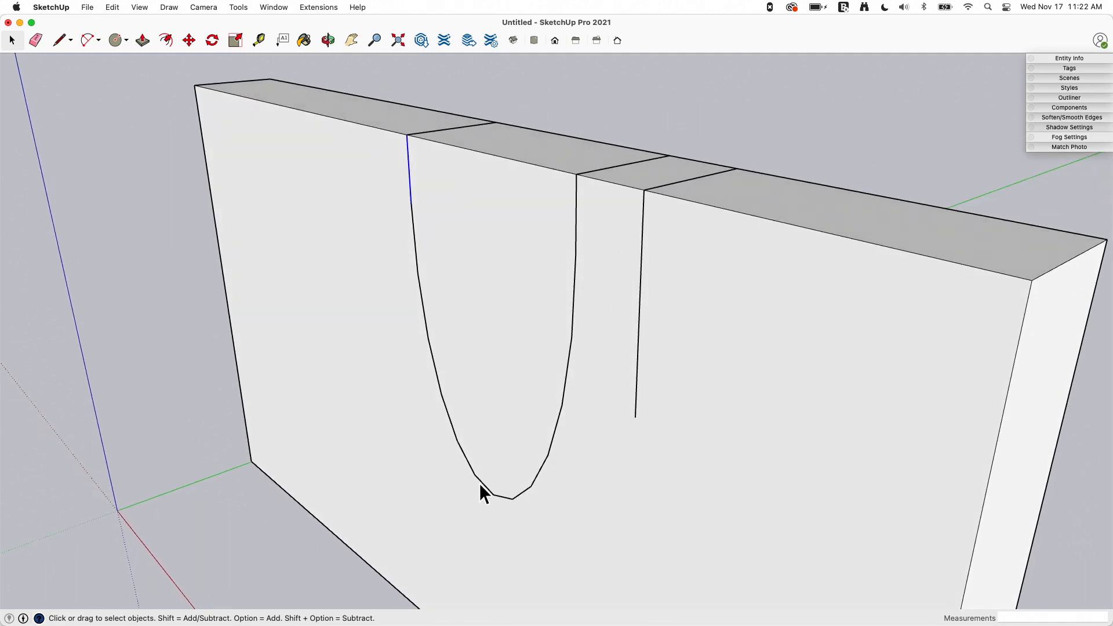
mouse_move(541, 349)
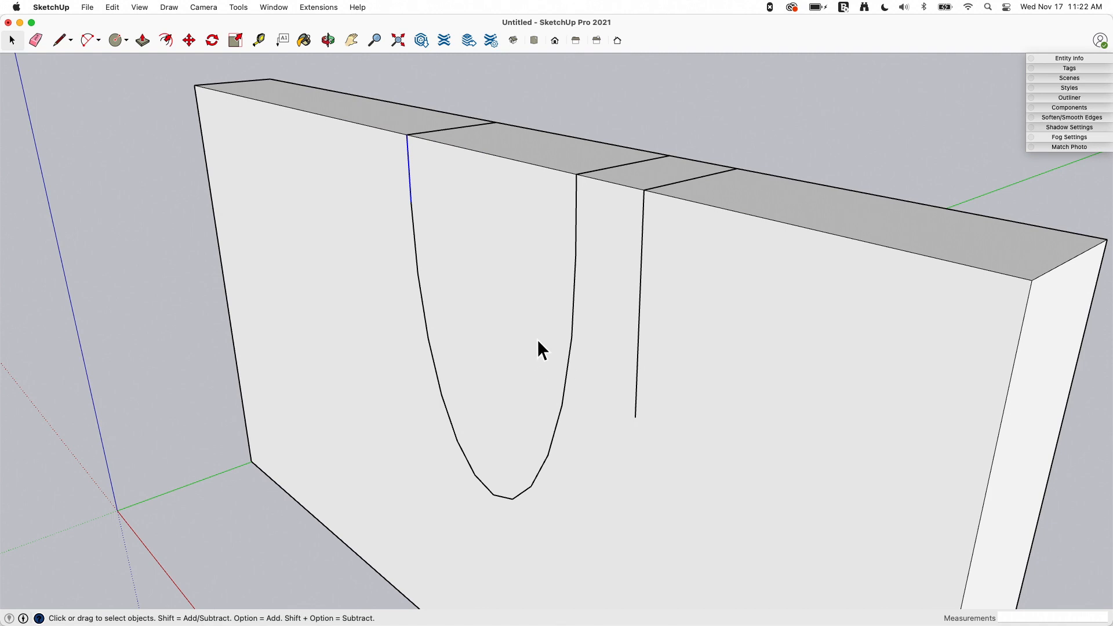
mouse_move(619, 350)
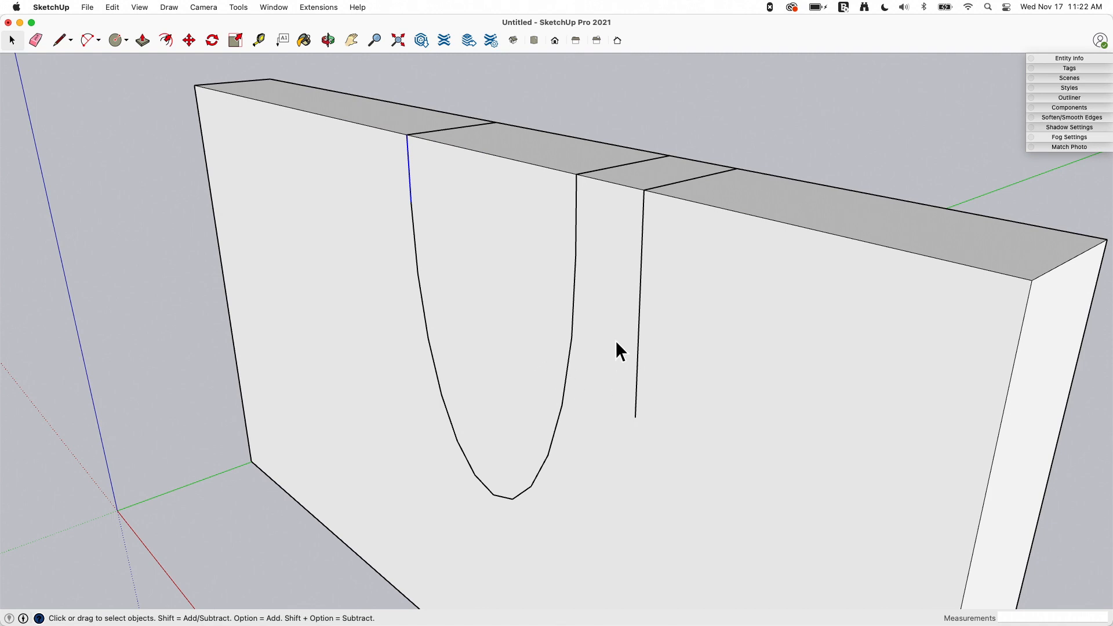
mouse_move(592, 303)
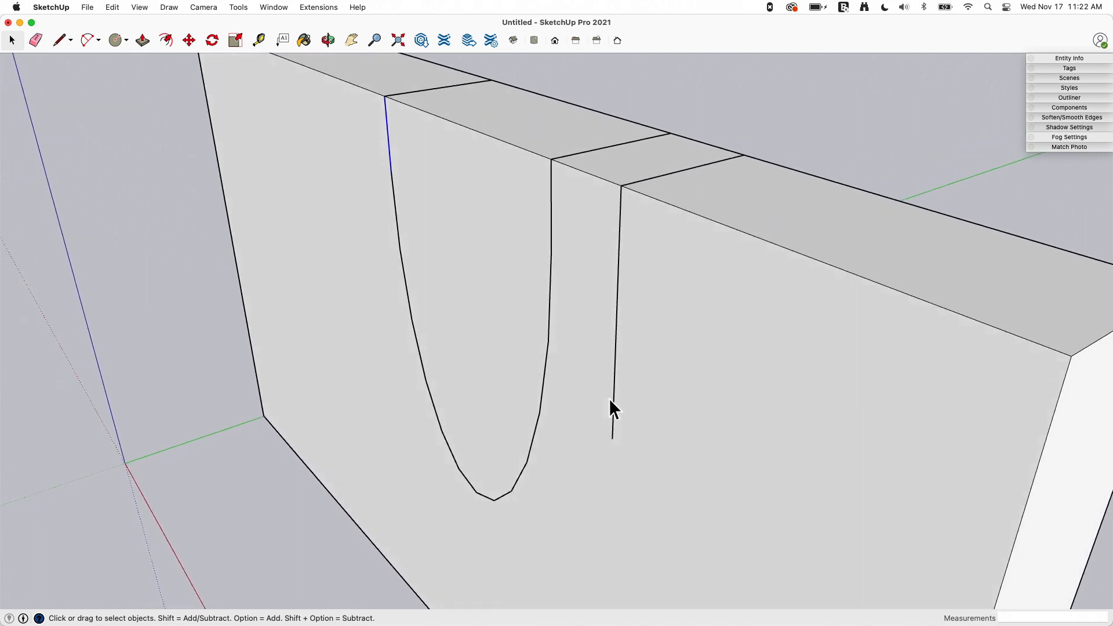
left_click(114, 40)
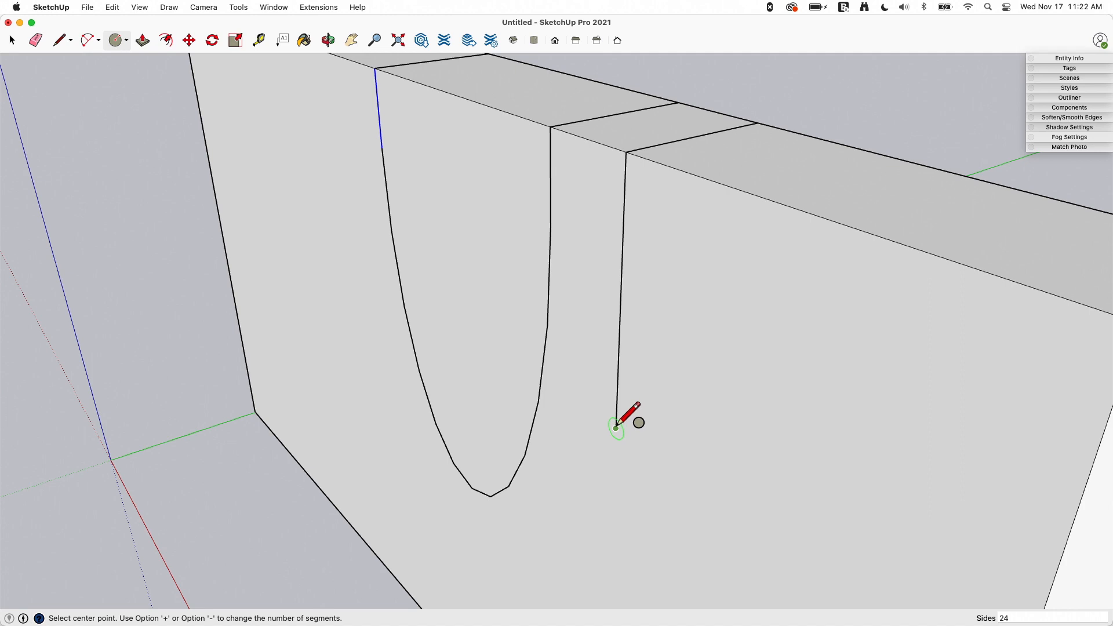
mouse_move(660, 431)
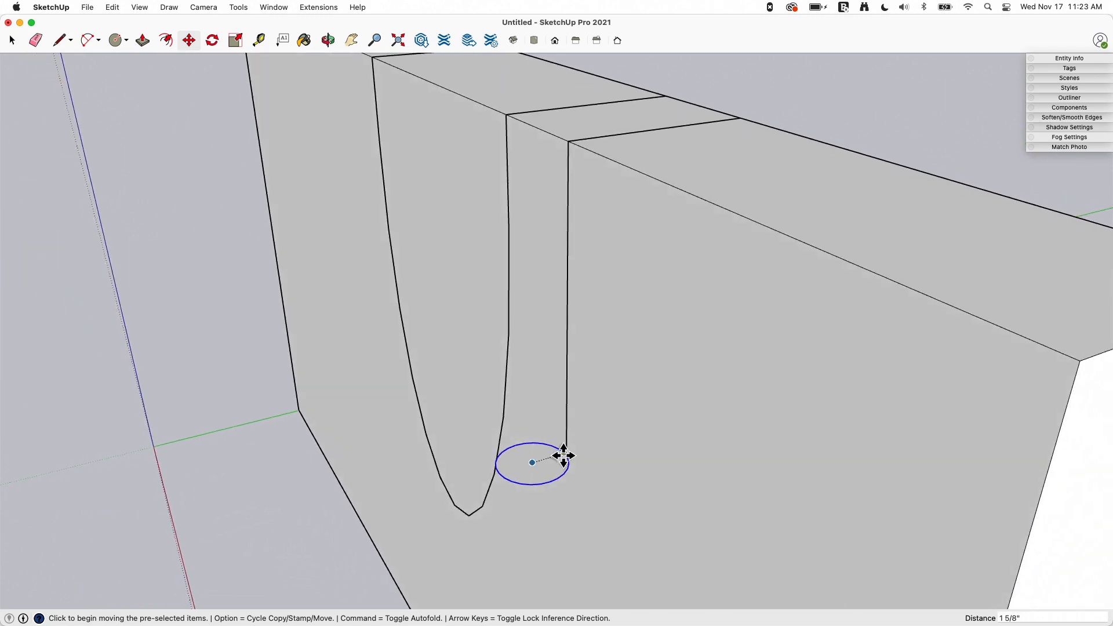
mouse_move(553, 206)
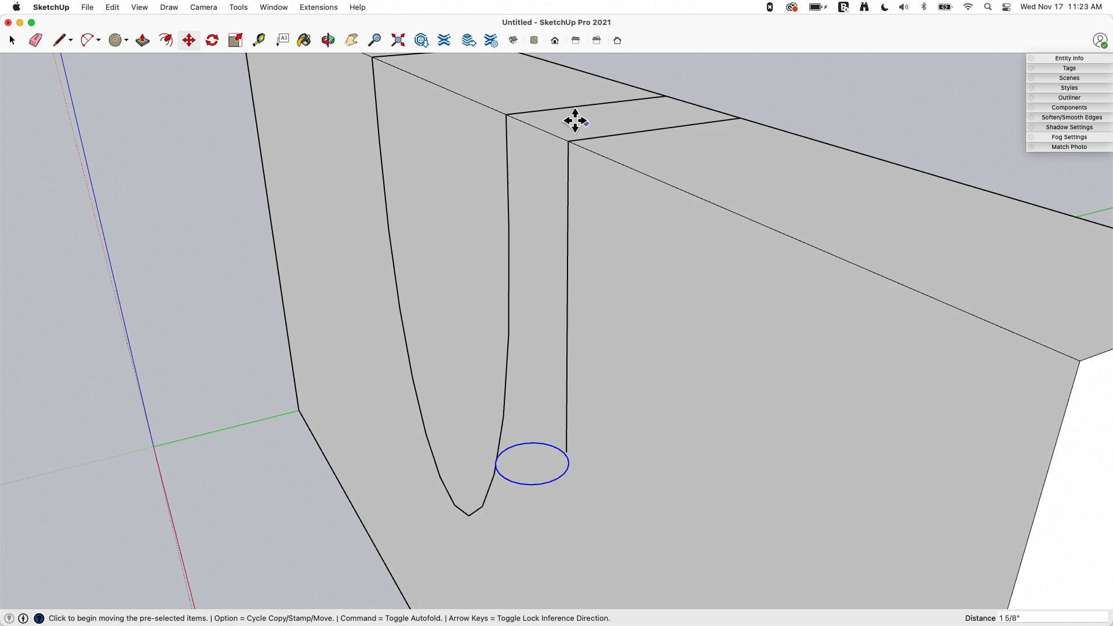
mouse_move(546, 157)
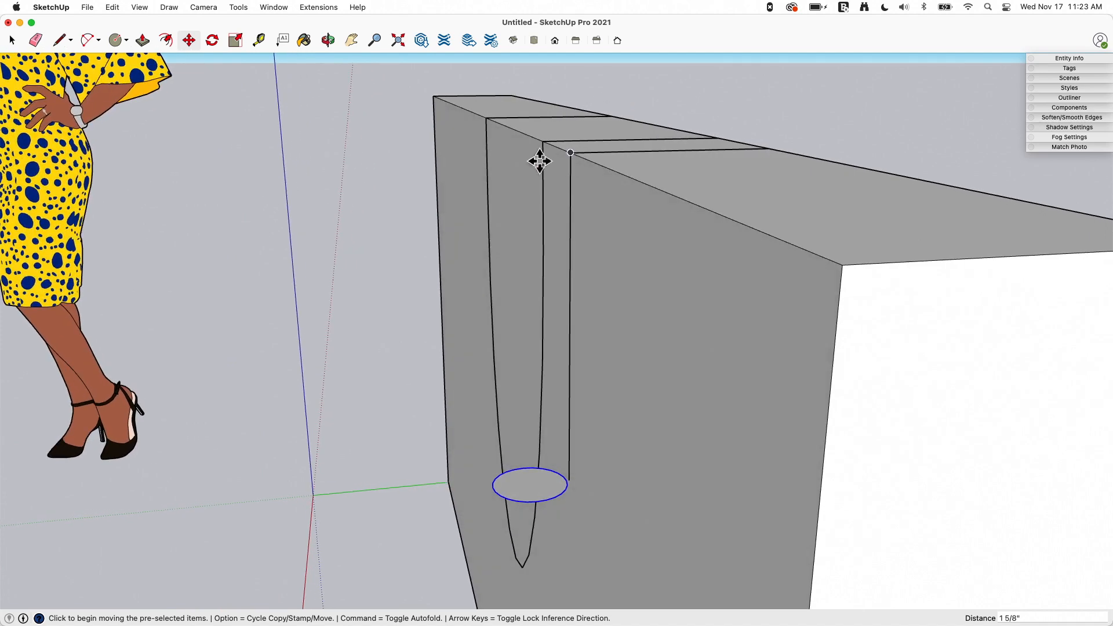
mouse_move(626, 83)
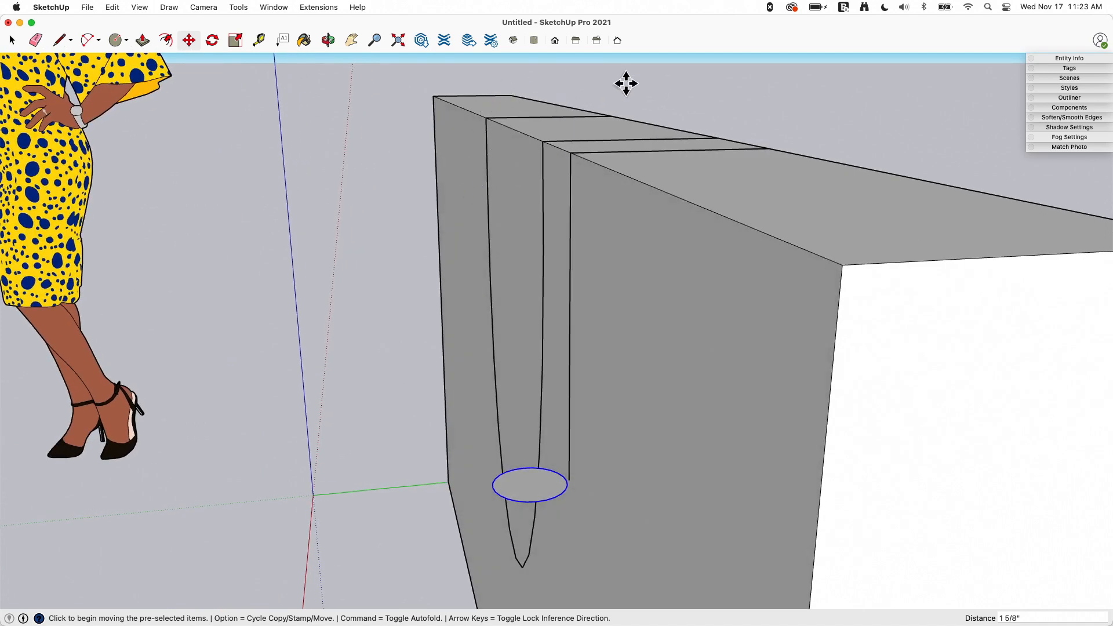
left_click(35, 40)
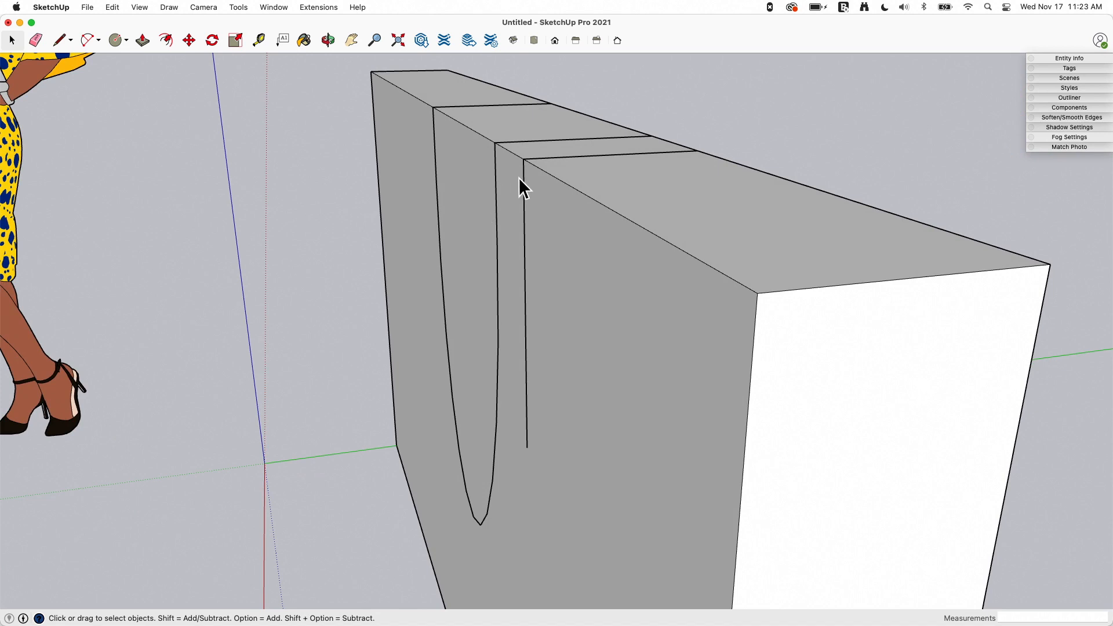
mouse_move(557, 240)
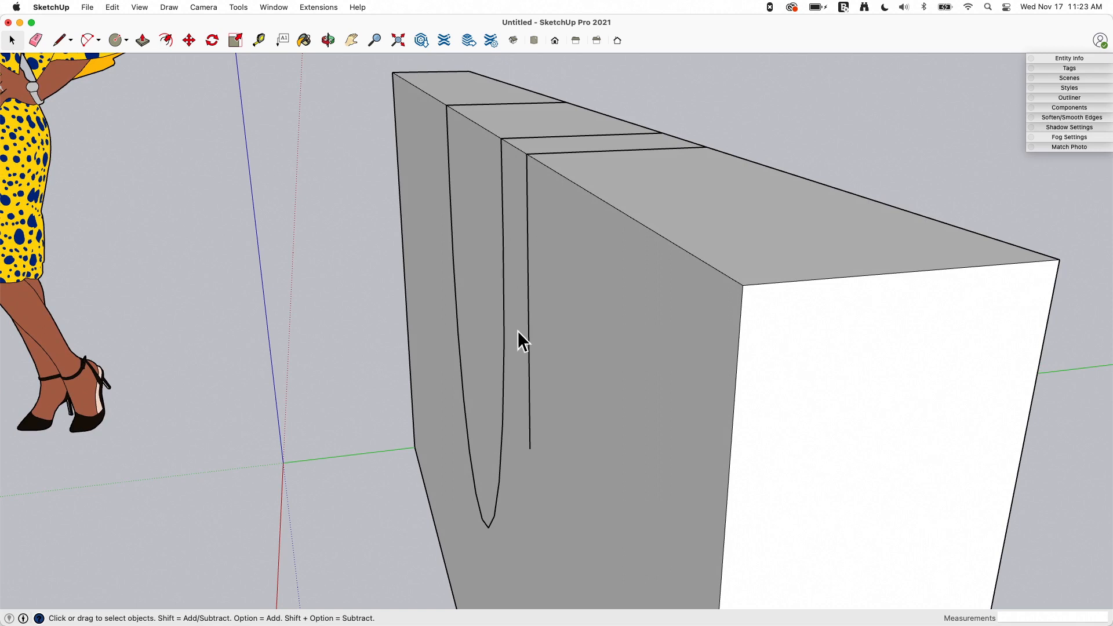
Step: Move the selected cable path 1/2" off the wall block's faces
left_click(528, 319)
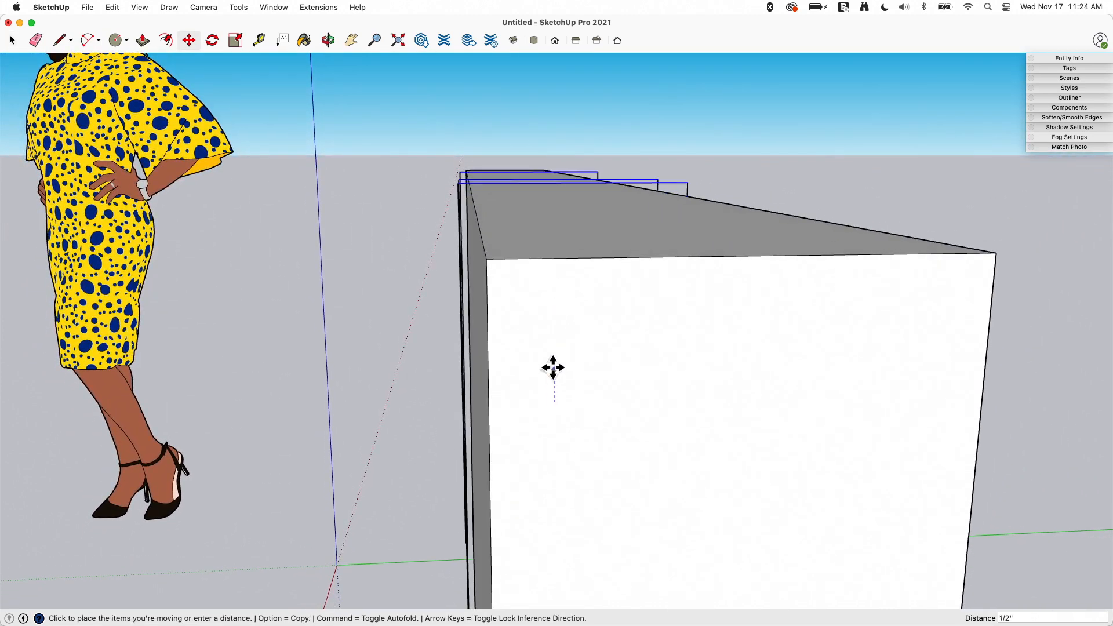
mouse_move(554, 344)
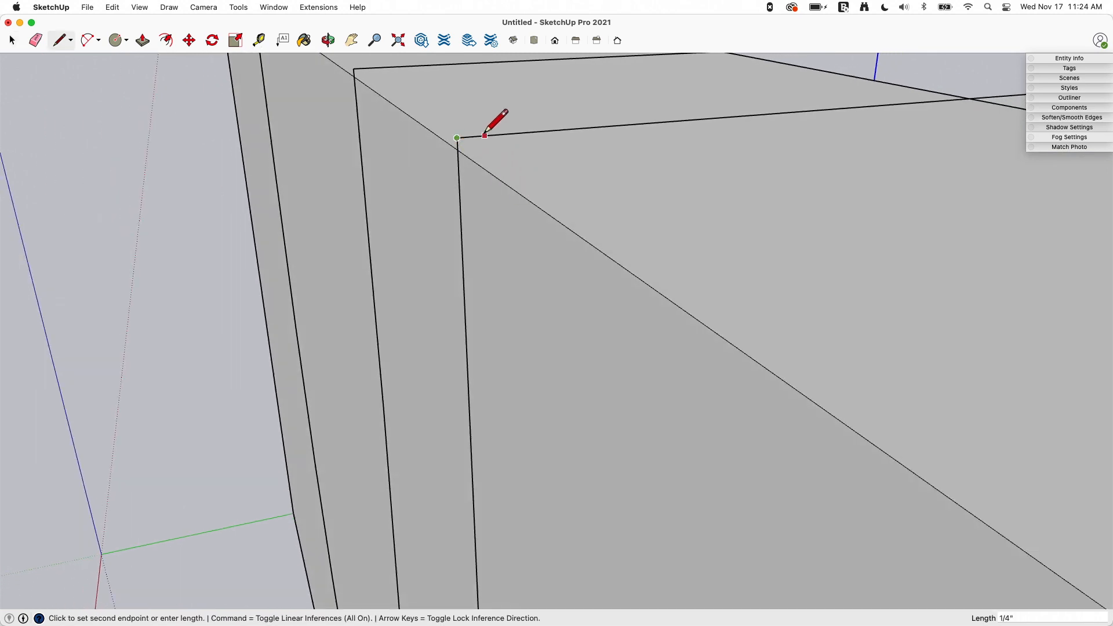
mouse_move(492, 136)
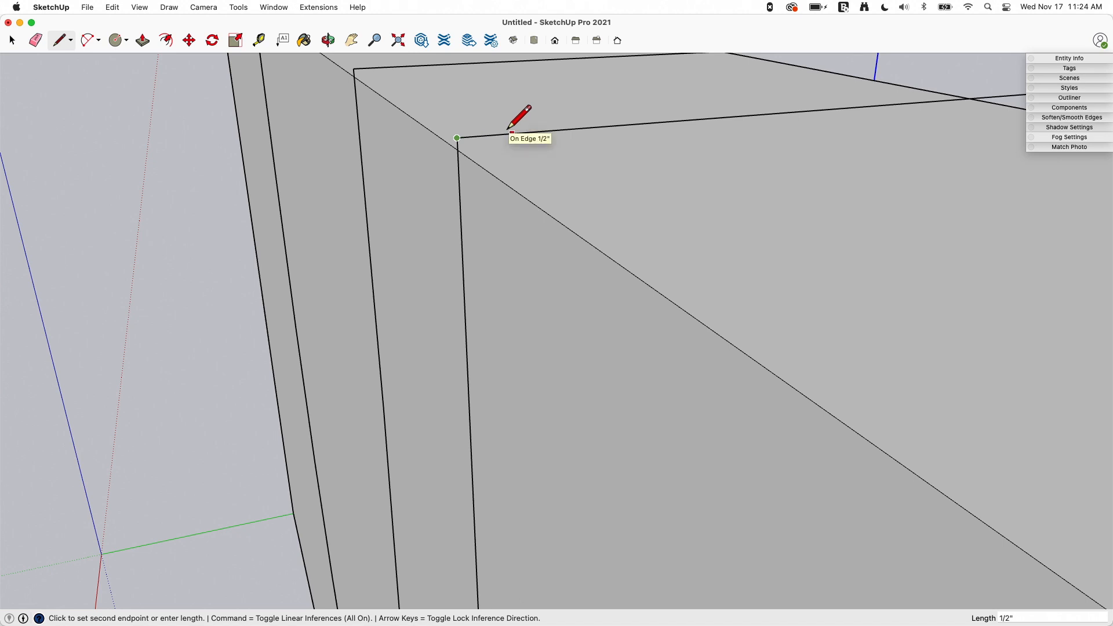
mouse_move(459, 164)
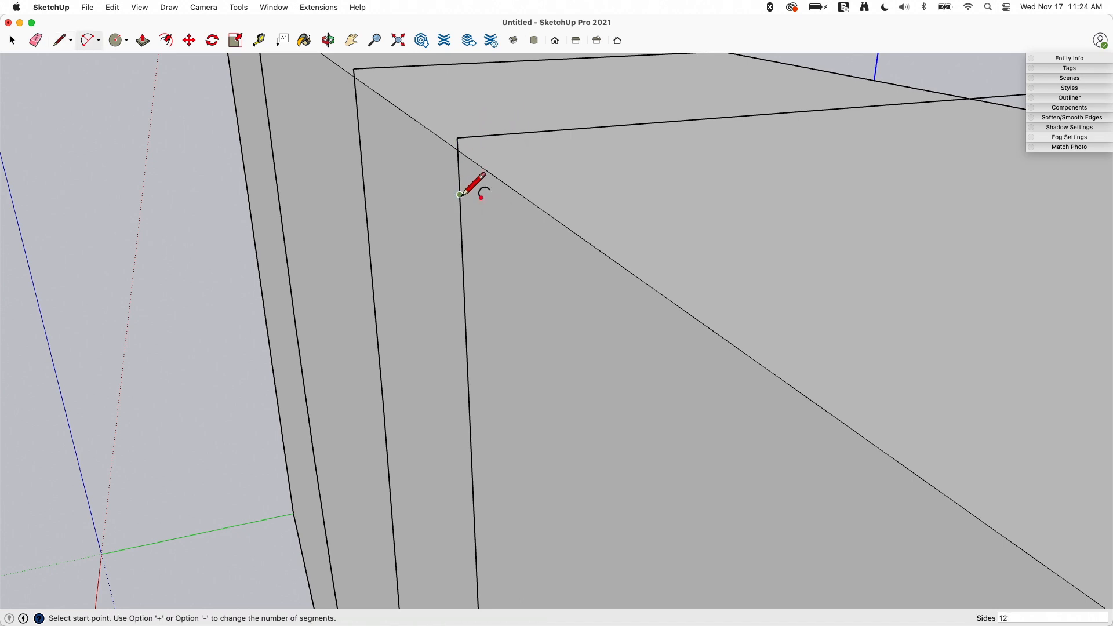
Step: Draw a 2-Point Arc across the path's top corner, starting and ending 1/2" from it
left_click(459, 195)
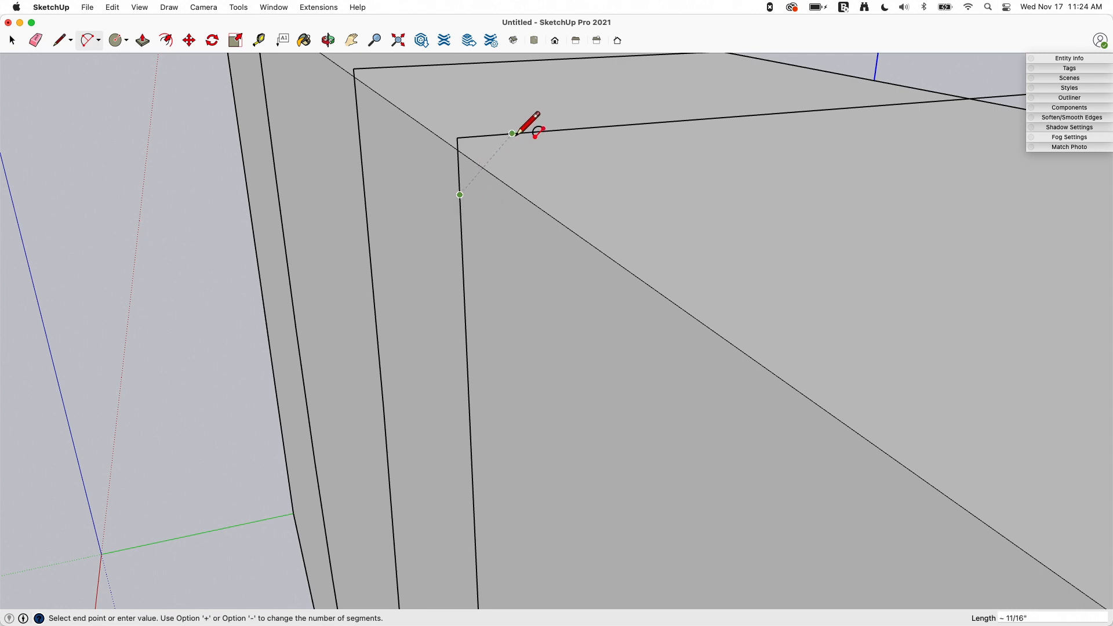
left_click(511, 133)
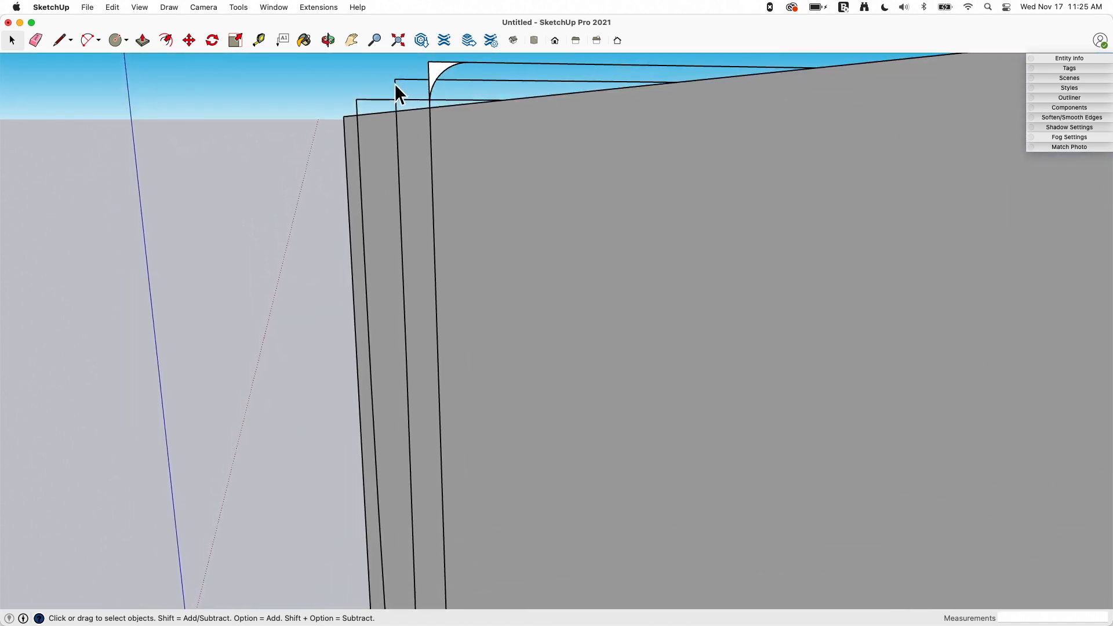
mouse_move(430, 86)
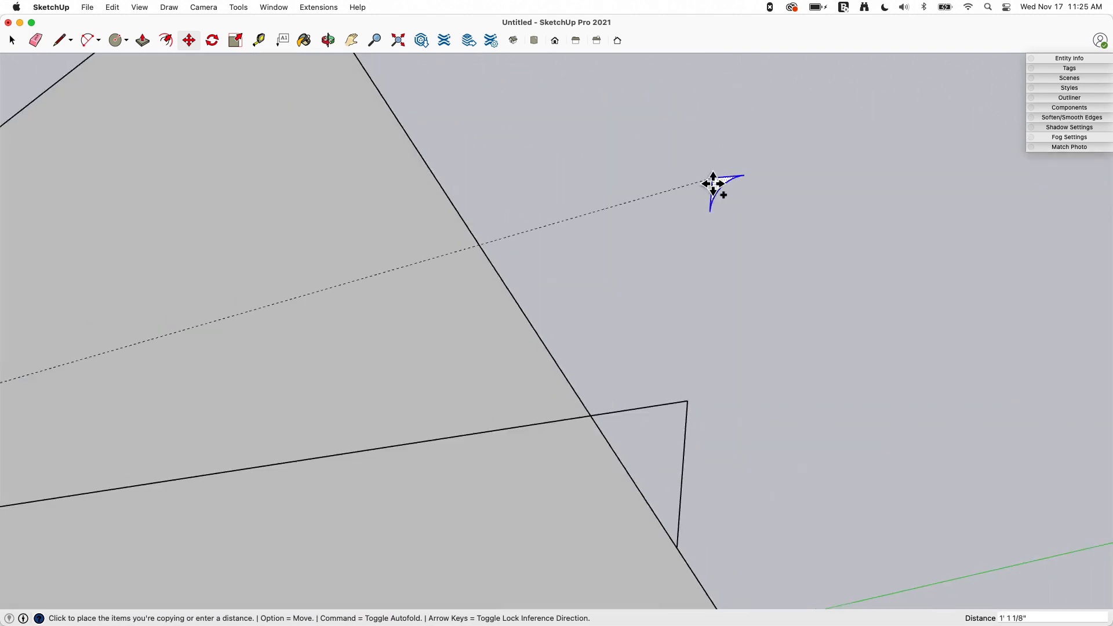
Step: Place a copy of the corner arc at the next corner and set its rotation pivot
left_click(713, 188)
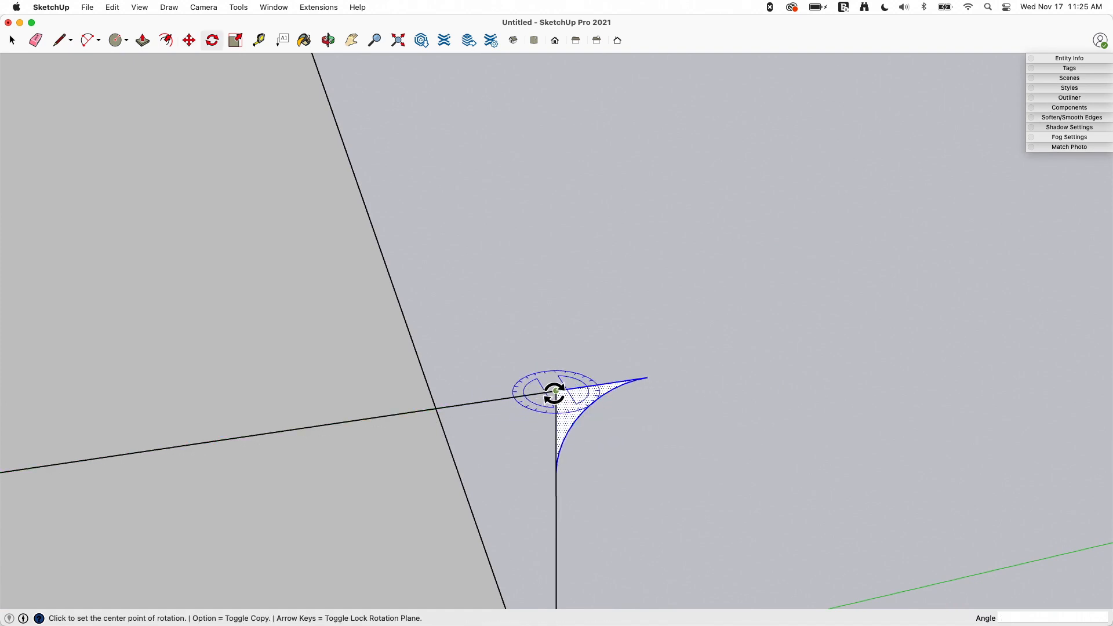
left_click(556, 394)
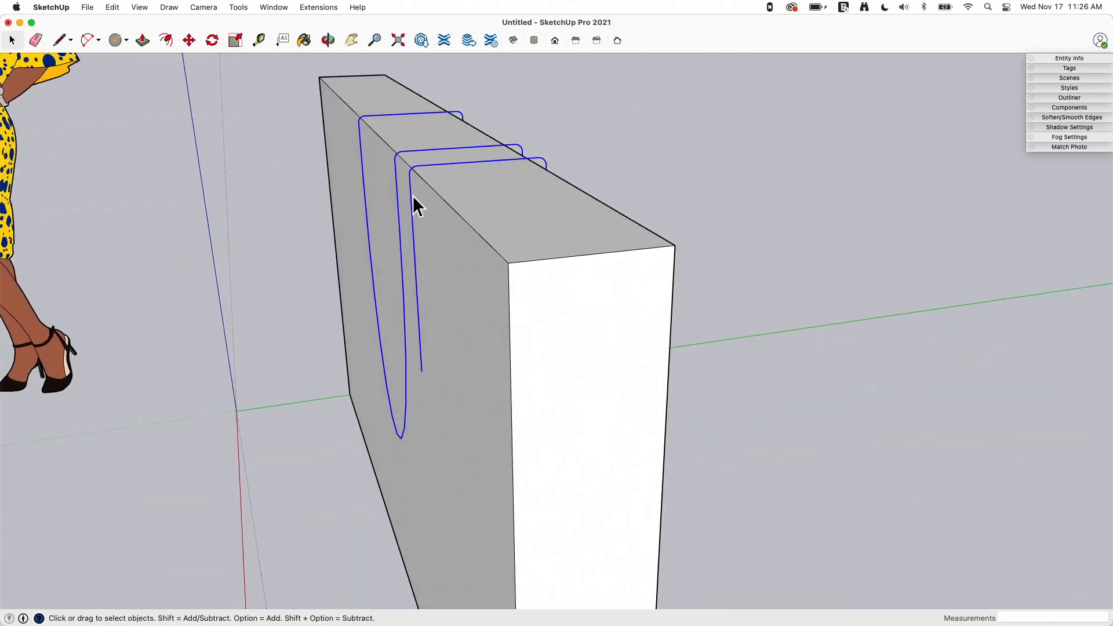
Step: Apply Weld Edges to the selected cable path from its context menu
right_click(415, 205)
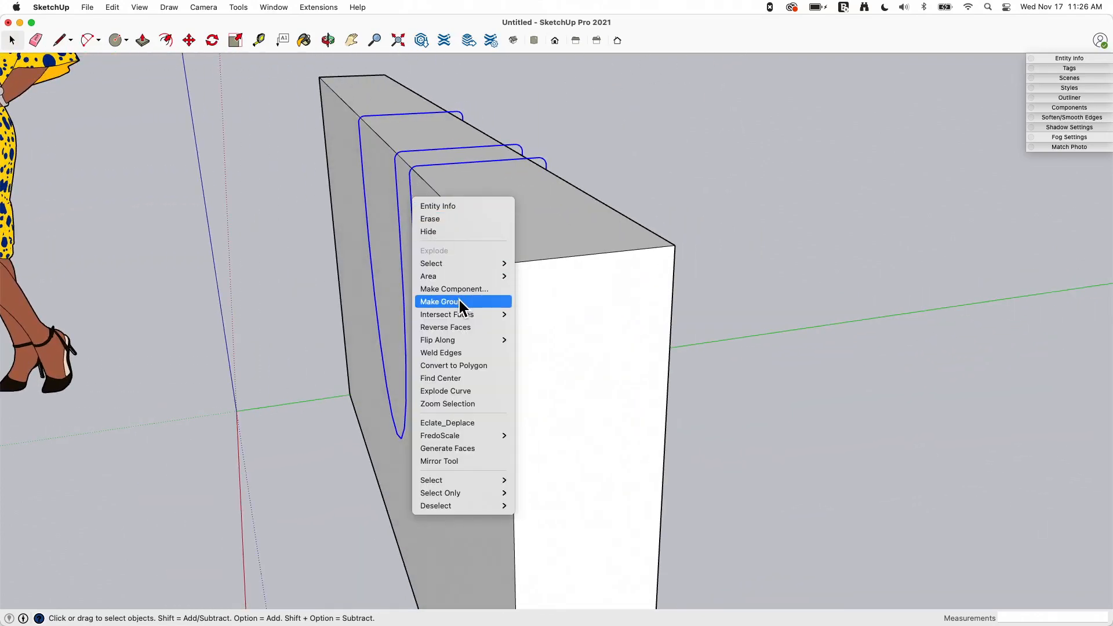
mouse_move(466, 353)
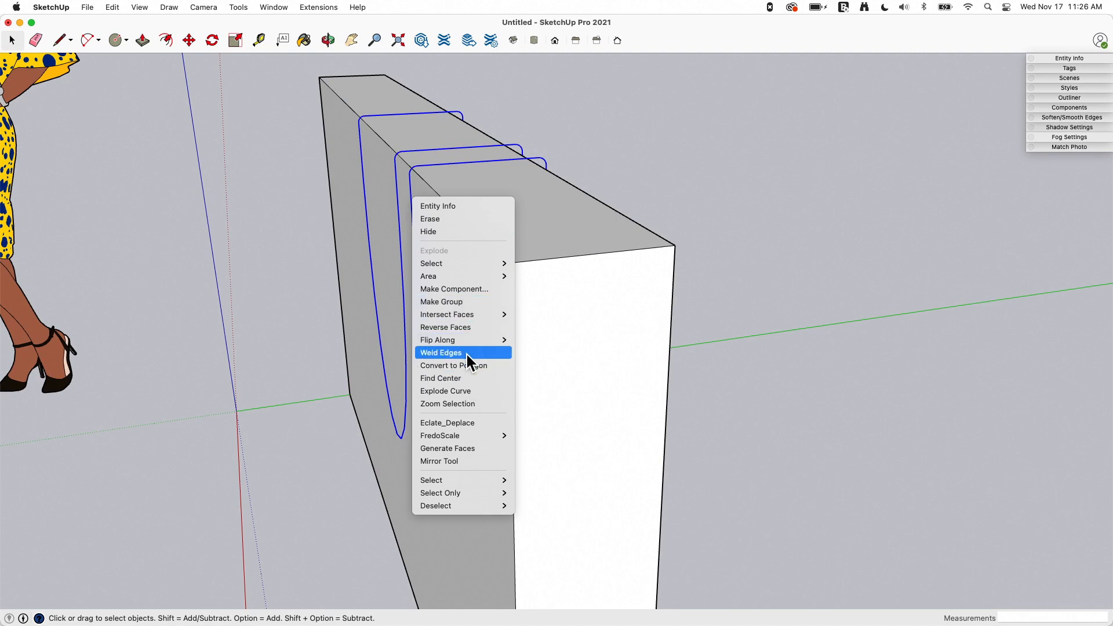
left_click(440, 352)
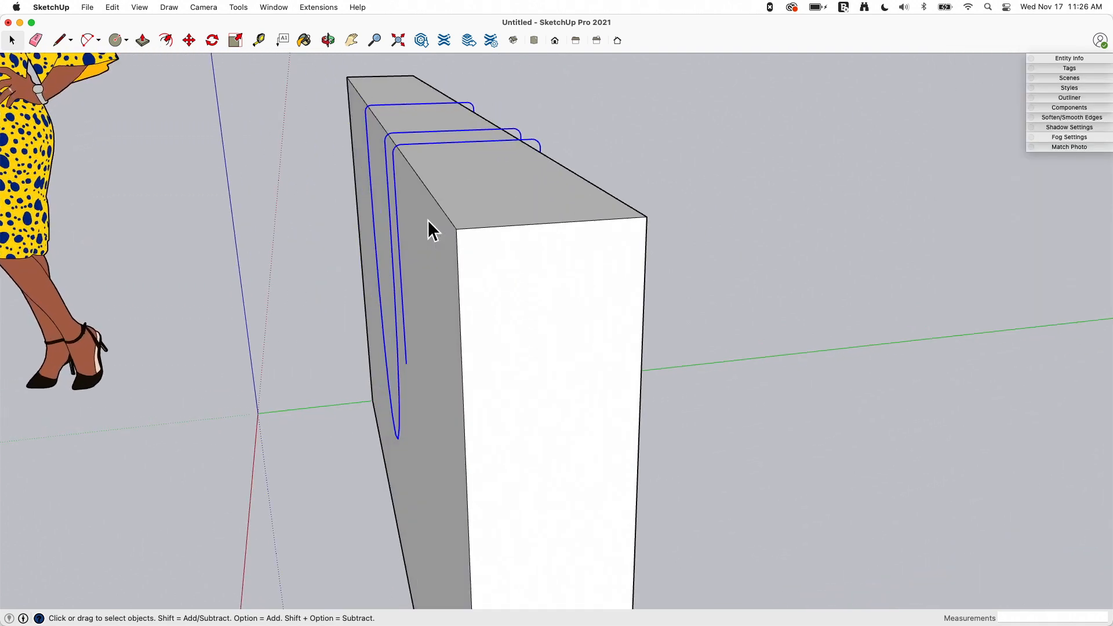
mouse_move(507, 202)
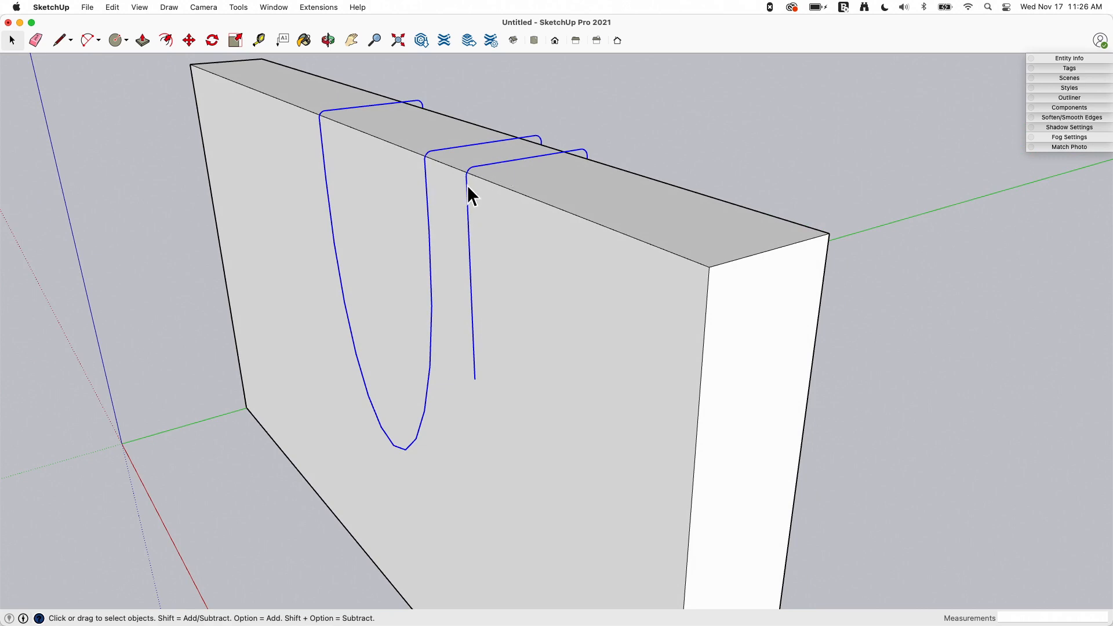
mouse_move(513, 160)
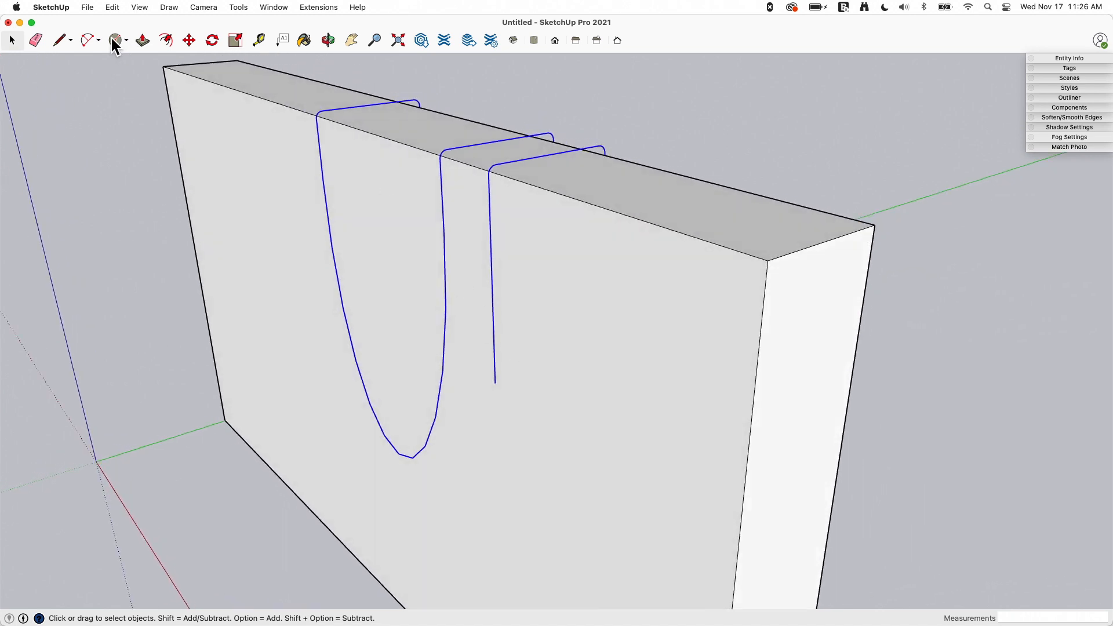
Step: Draw a 1/2" radius circle at the path's lower end, check the curve, and start Follow Me
left_click(115, 40)
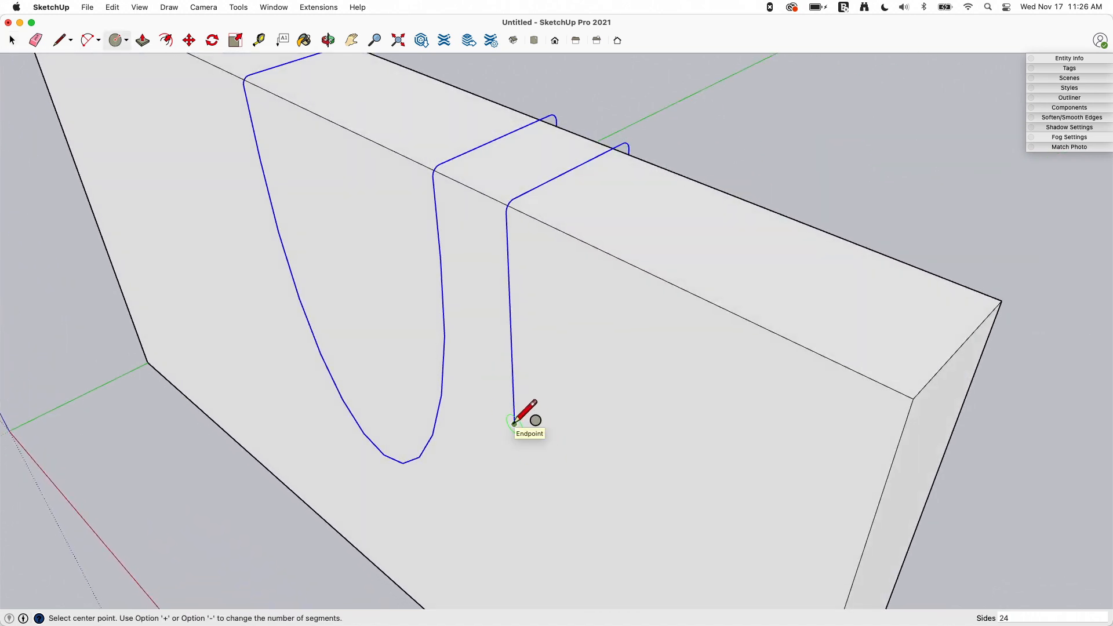
left_click(512, 424)
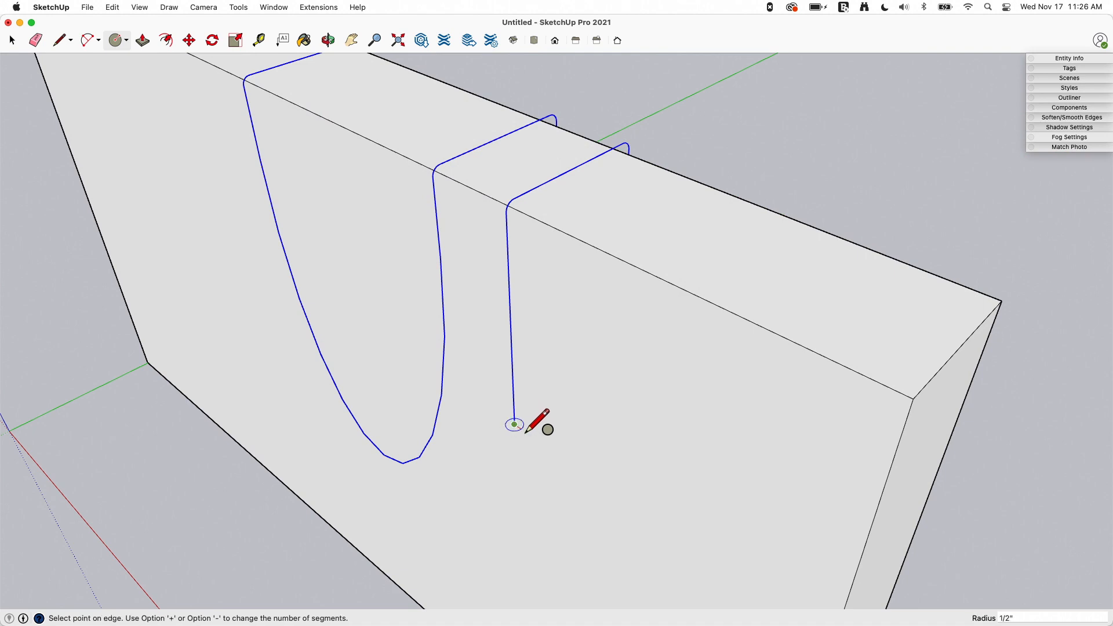
mouse_move(540, 423)
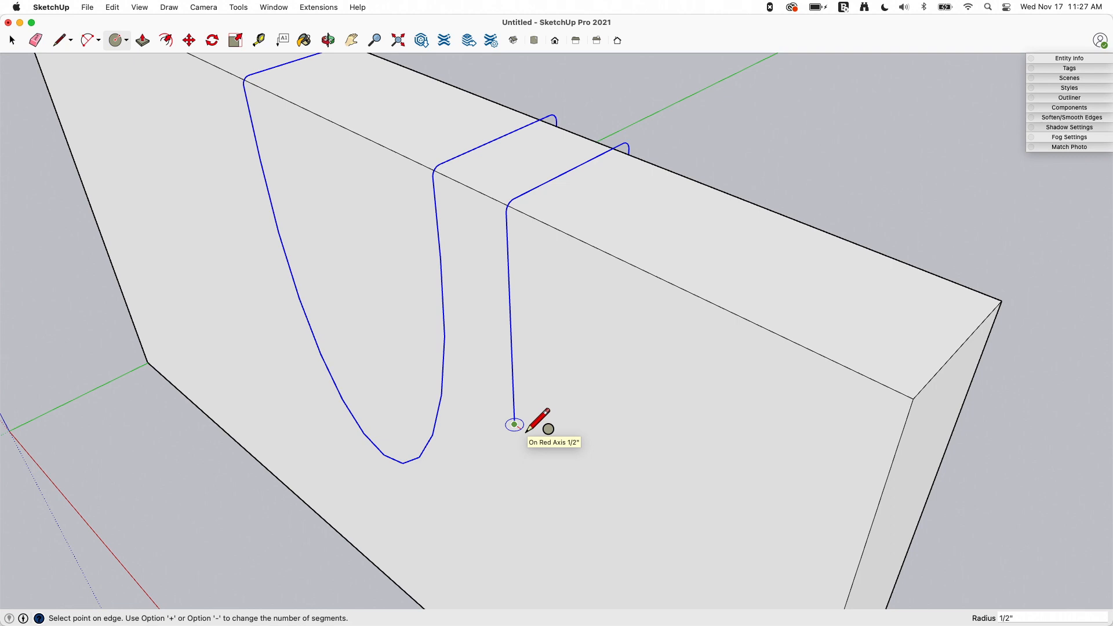
mouse_move(623, 445)
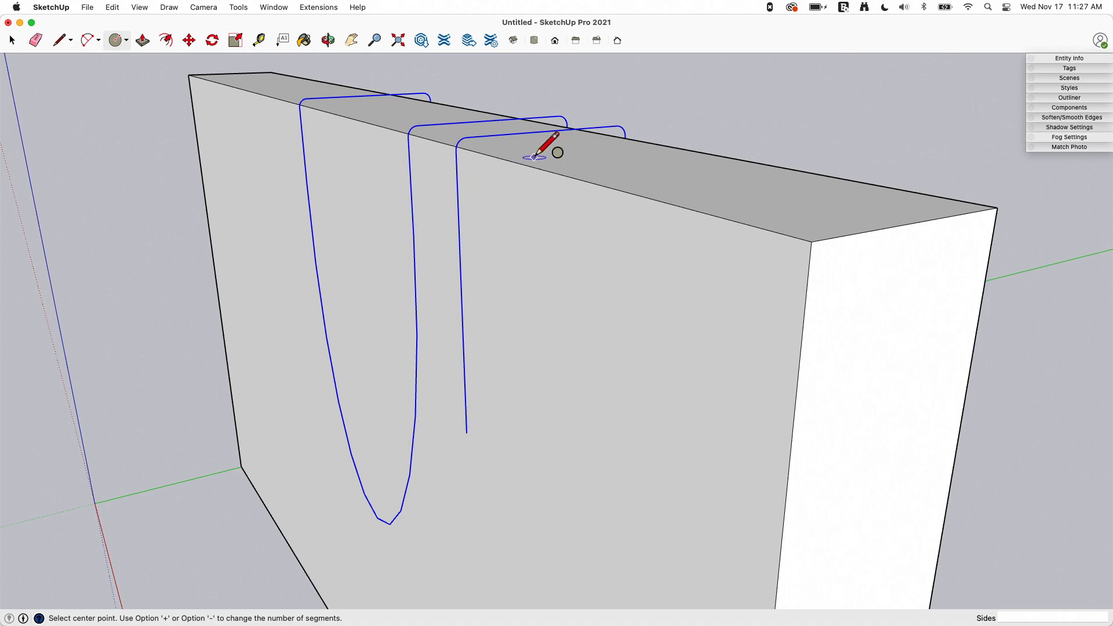
mouse_move(483, 428)
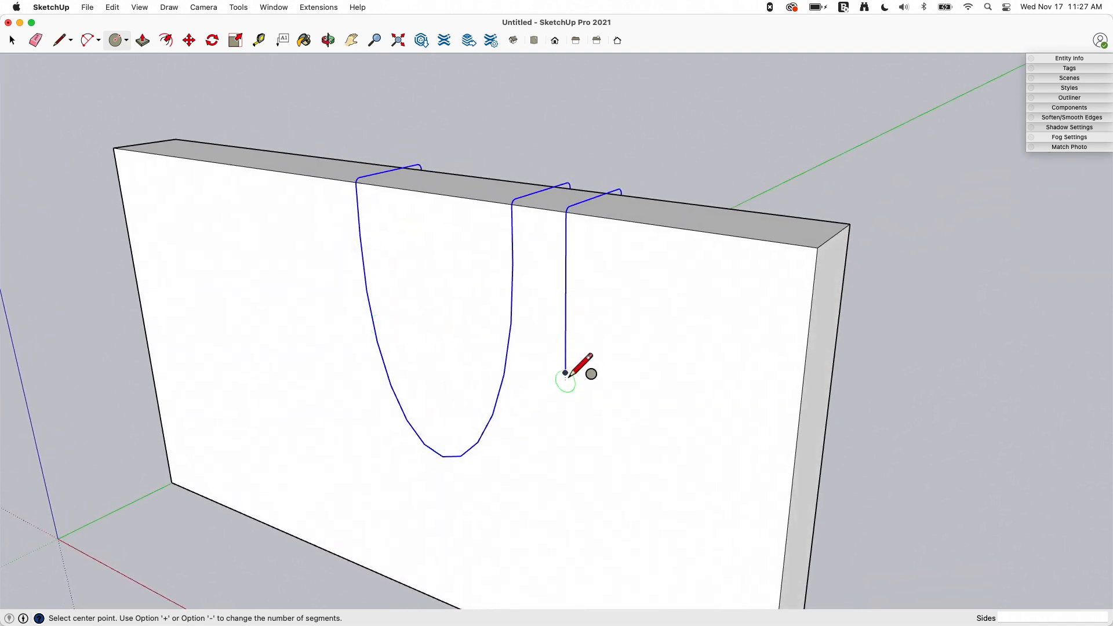
mouse_move(566, 367)
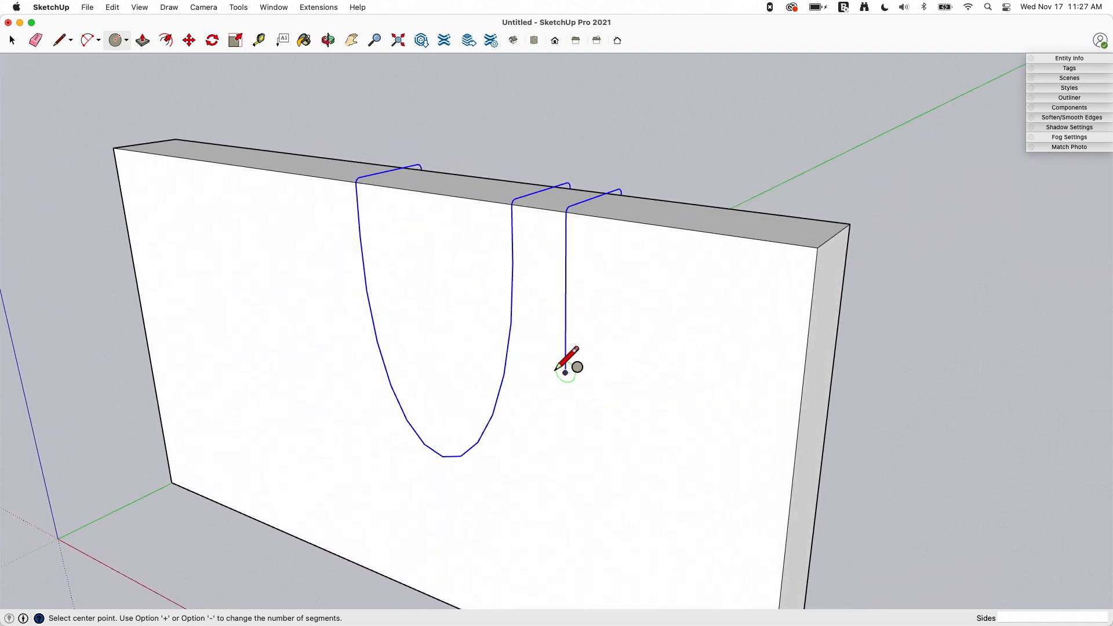
mouse_move(578, 373)
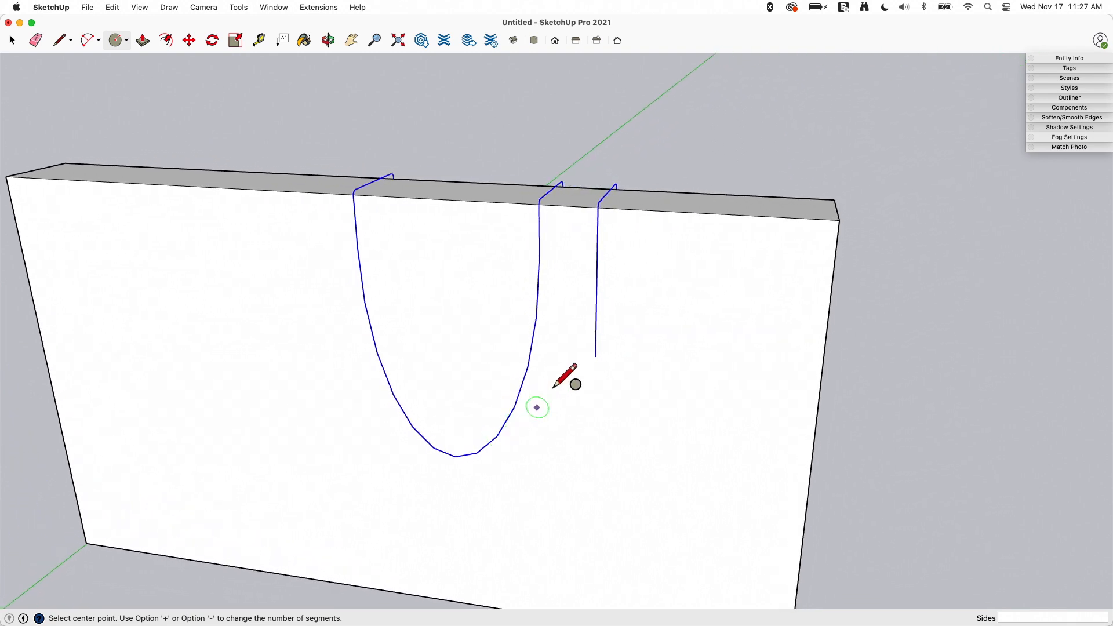
mouse_move(348, 164)
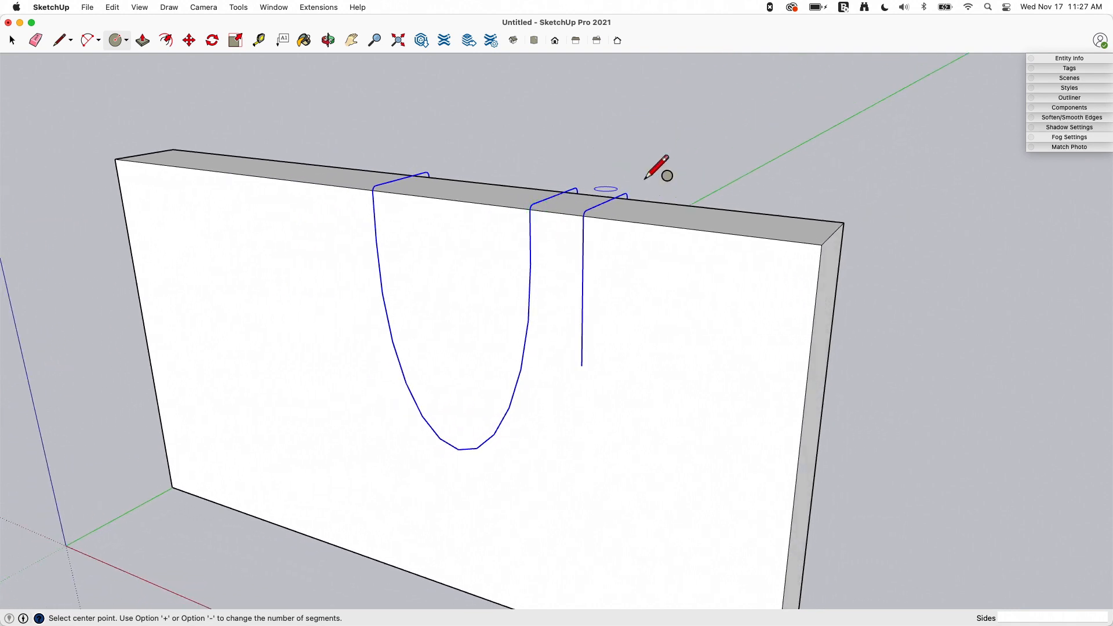
left_click(1069, 58)
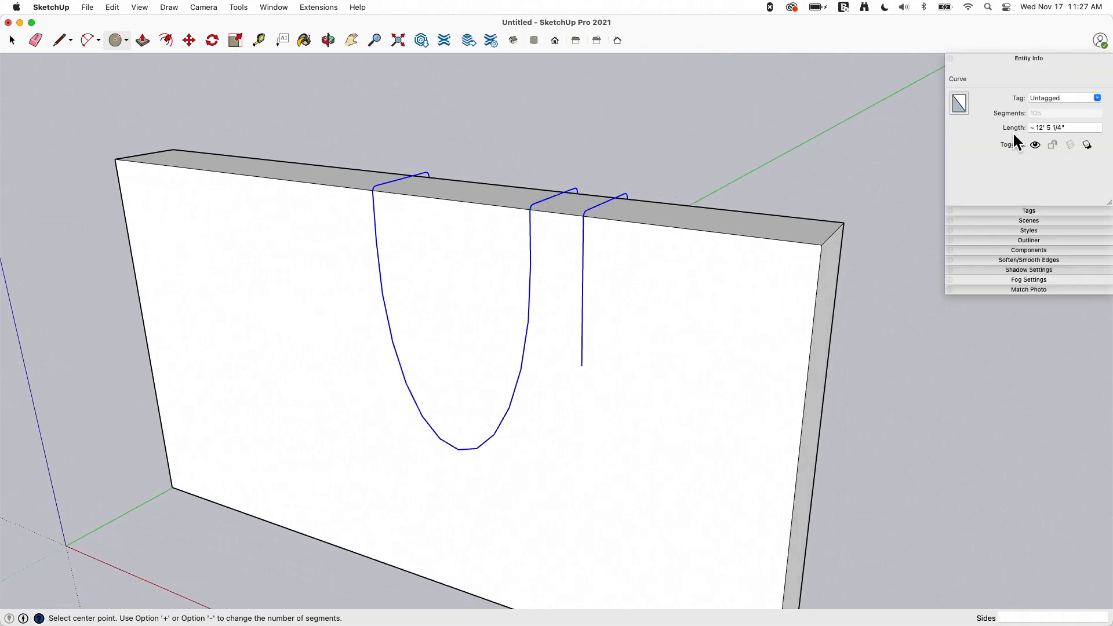
mouse_move(703, 167)
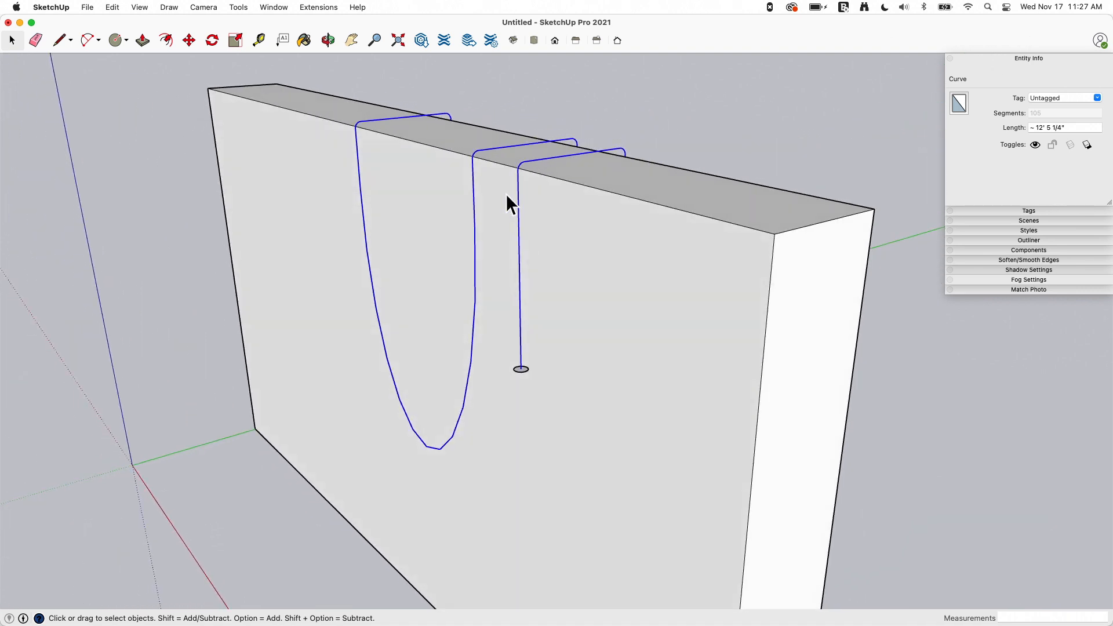
left_click(238, 7)
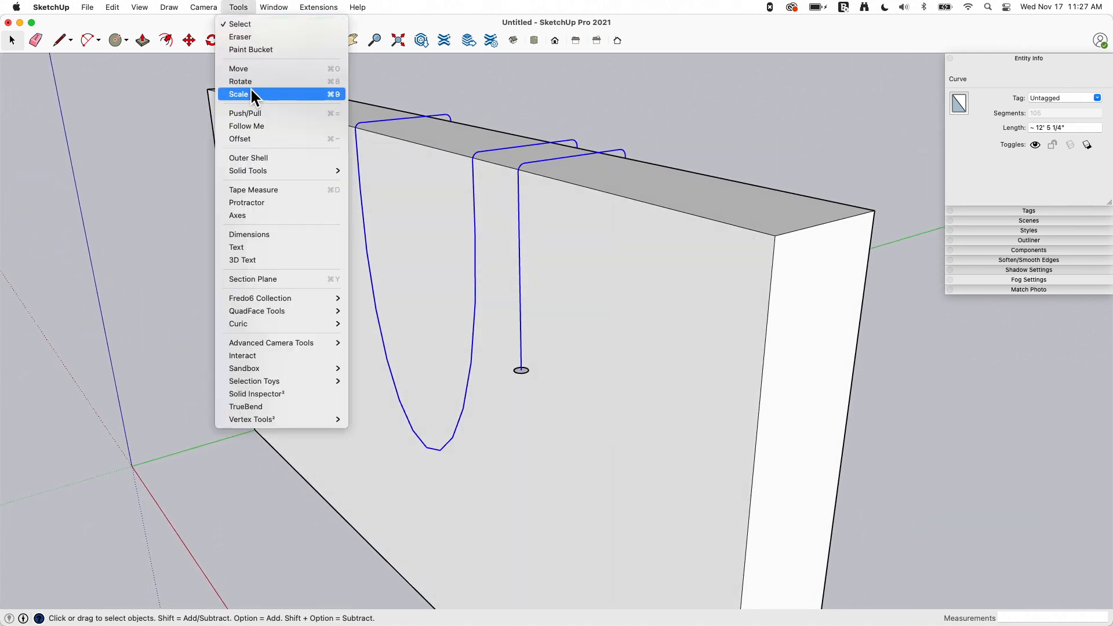
left_click(244, 113)
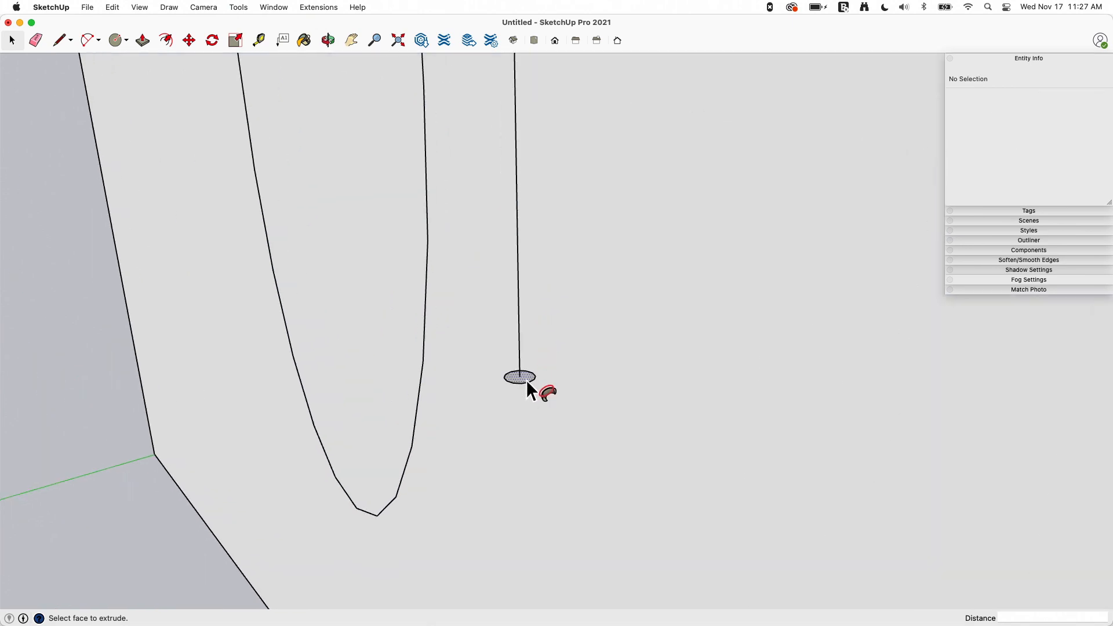